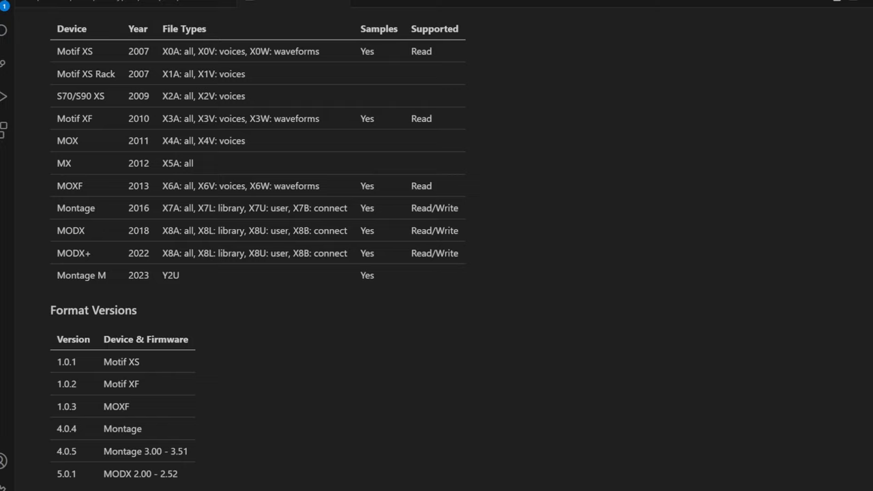
mouse_move(240, 328)
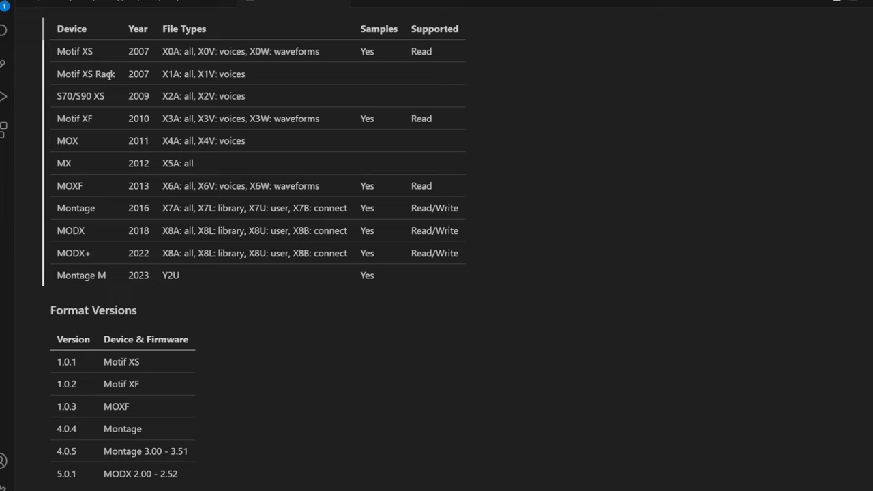
mouse_move(94, 201)
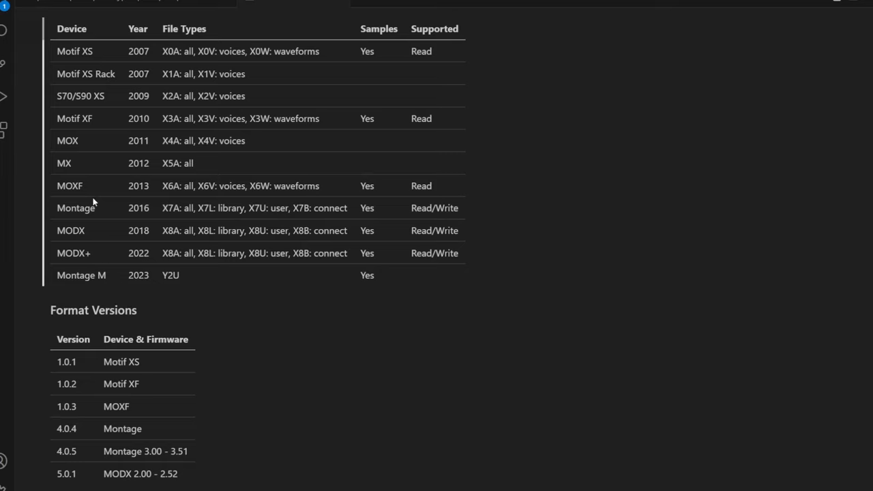
mouse_move(172, 53)
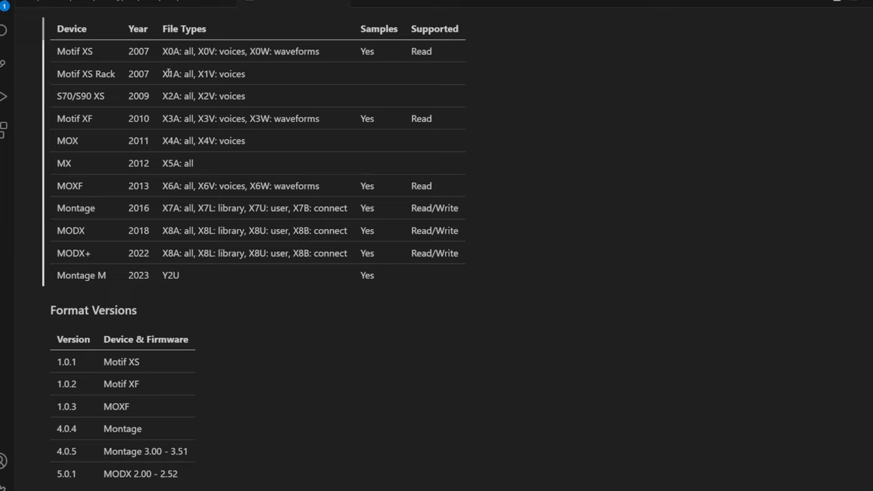
mouse_move(144, 262)
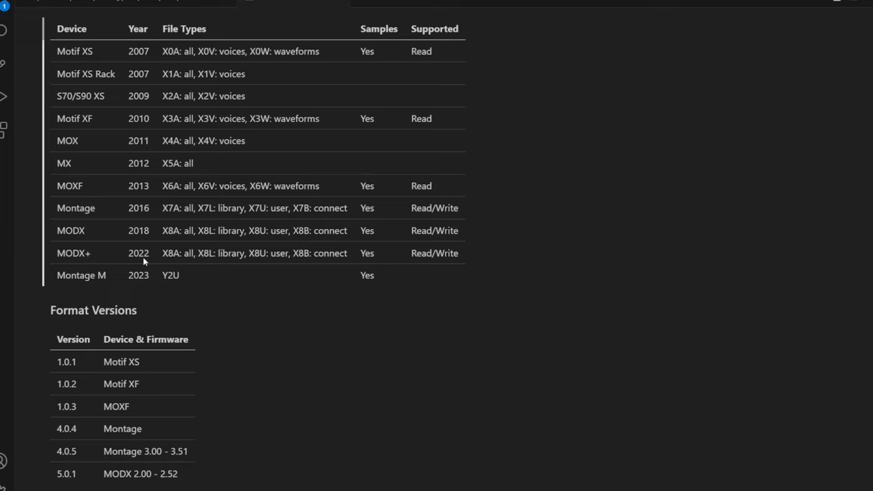
mouse_move(168, 274)
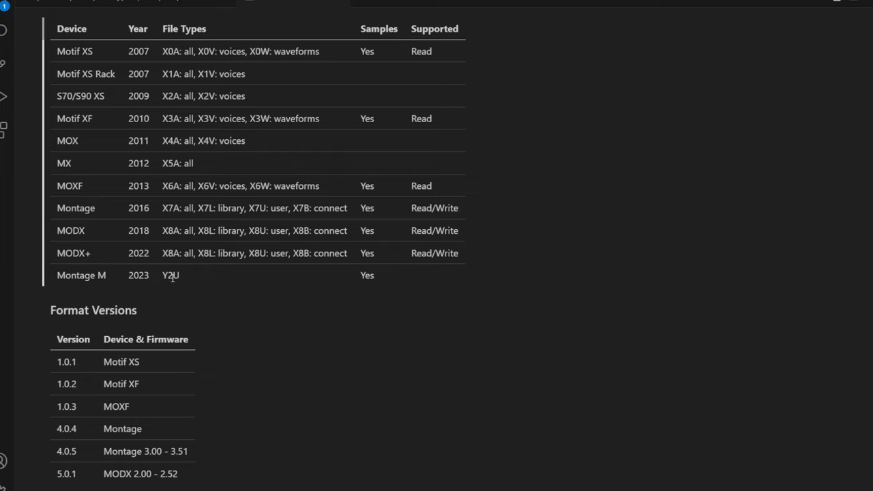
mouse_move(183, 279)
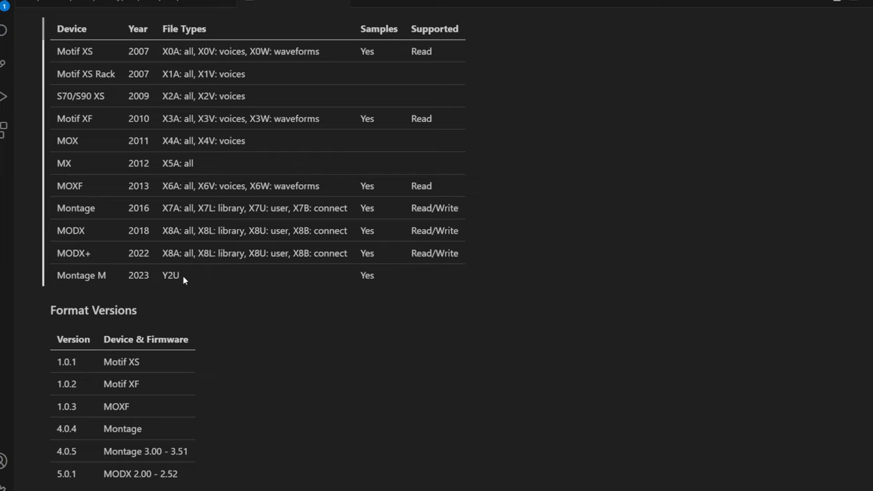
mouse_move(112, 276)
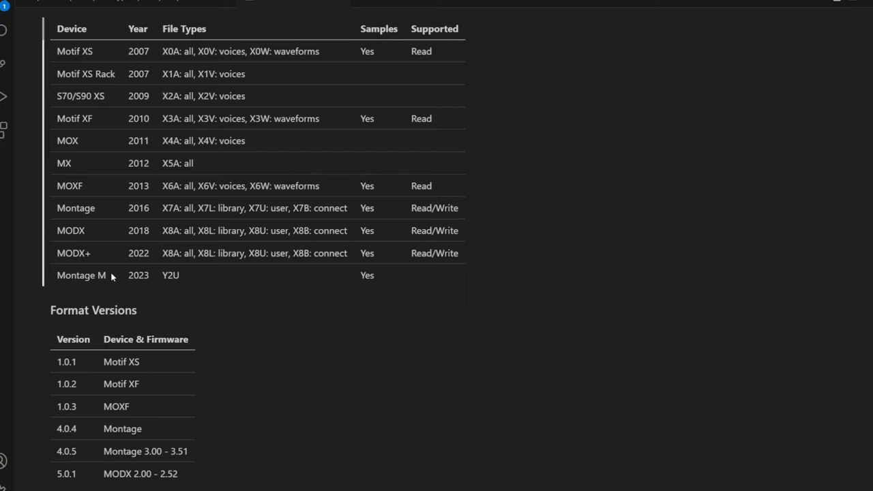
mouse_move(120, 275)
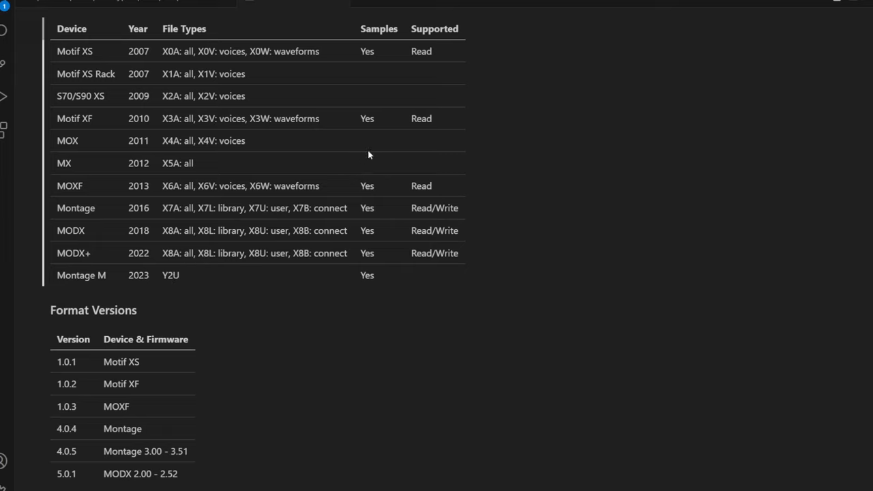
mouse_move(391, 69)
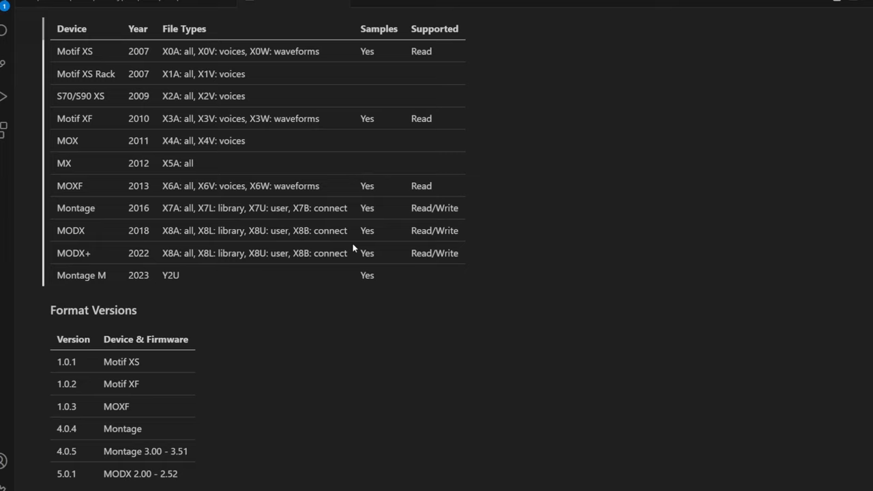
mouse_move(344, 59)
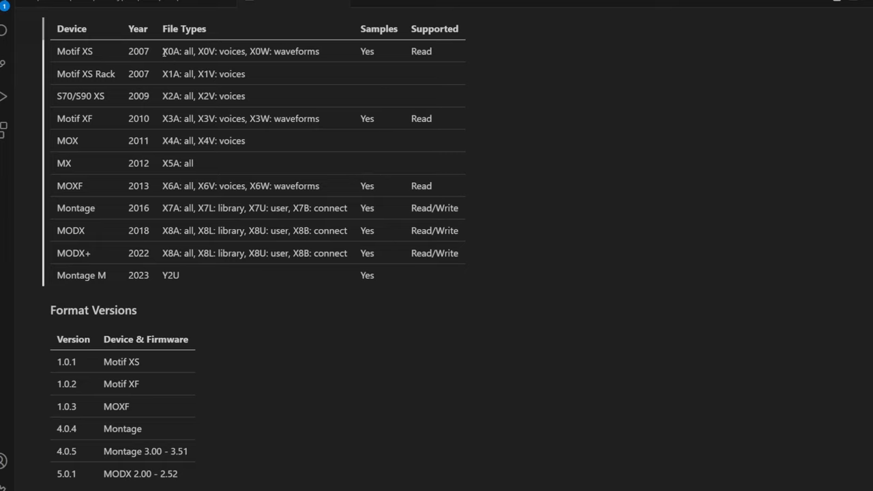
Step: Highlight the X6A file type in the MOXF row of the Yamaha device table
double_click(170, 51)
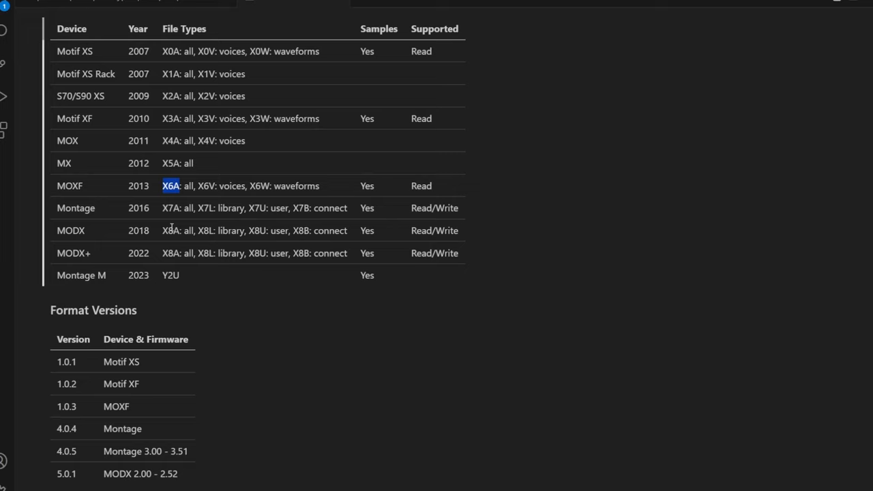
mouse_move(91, 250)
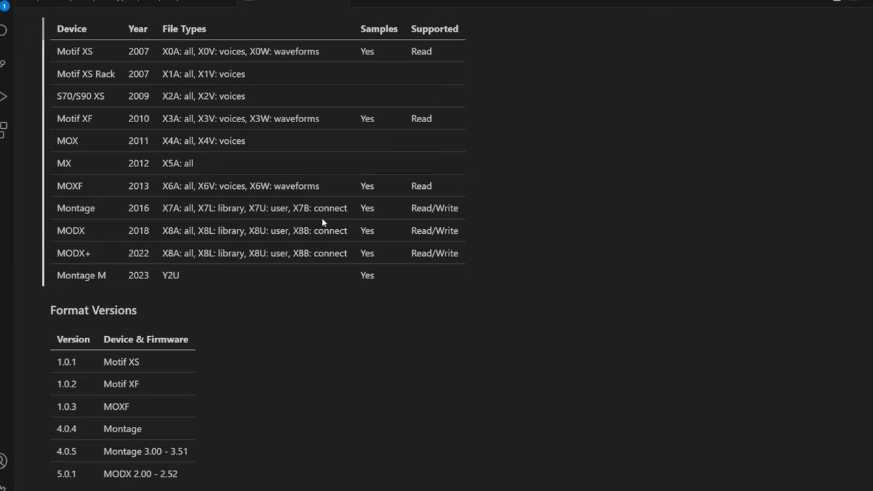
mouse_move(482, 225)
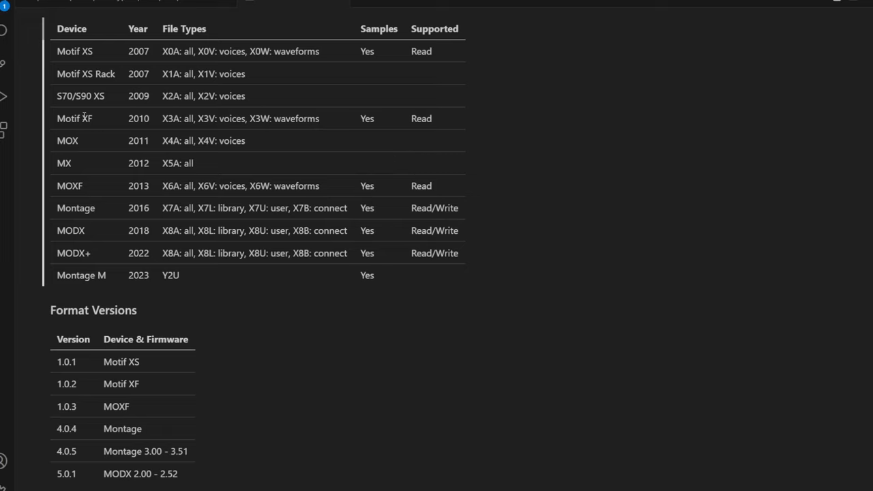
mouse_move(101, 119)
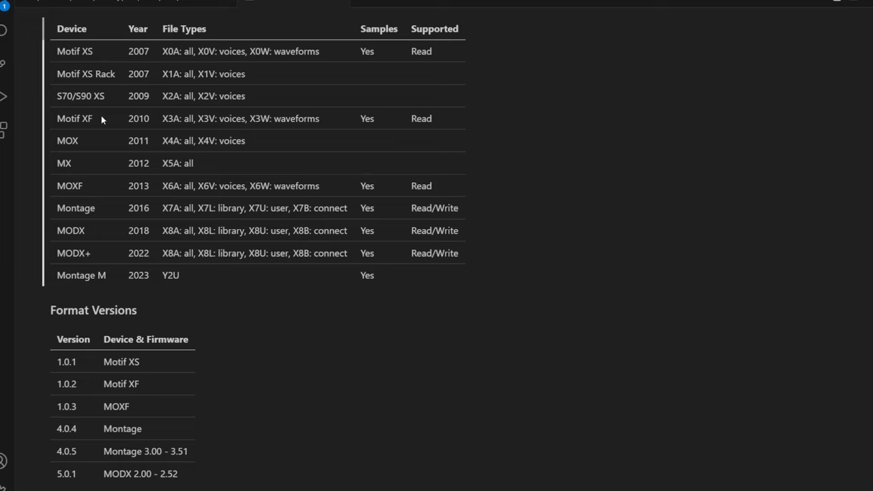
mouse_move(87, 118)
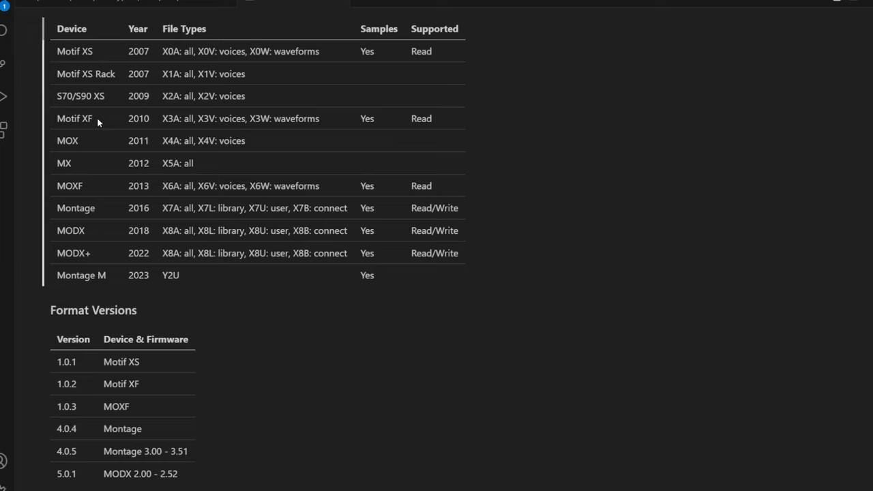
mouse_move(87, 167)
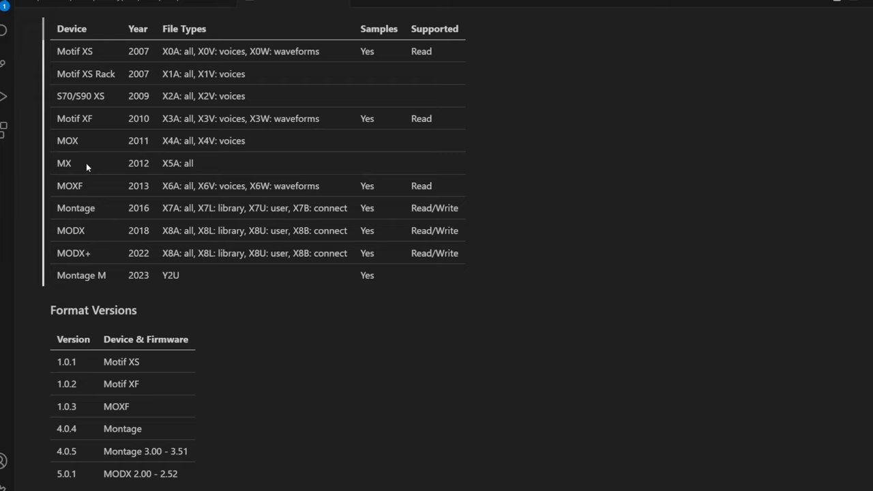
mouse_move(94, 189)
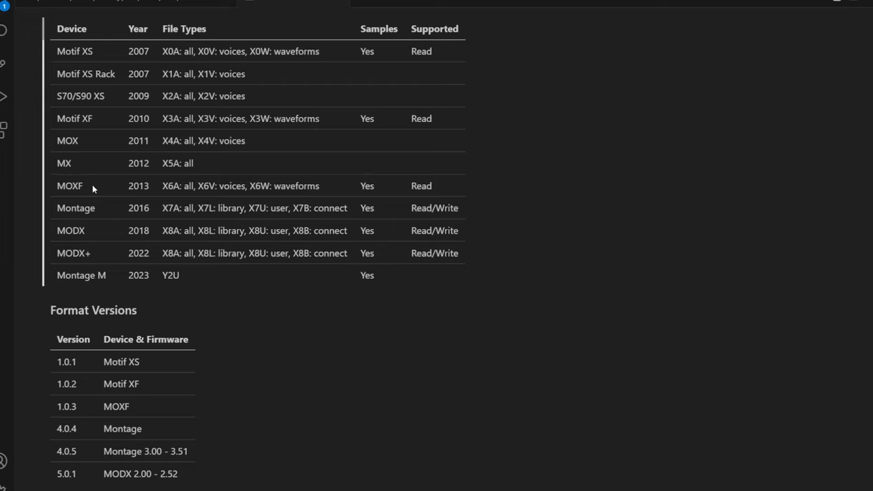
mouse_move(96, 189)
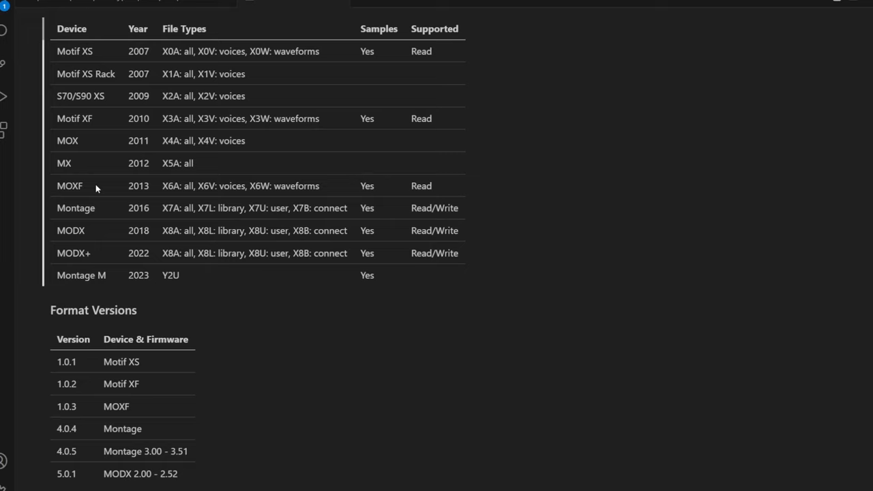
mouse_move(96, 187)
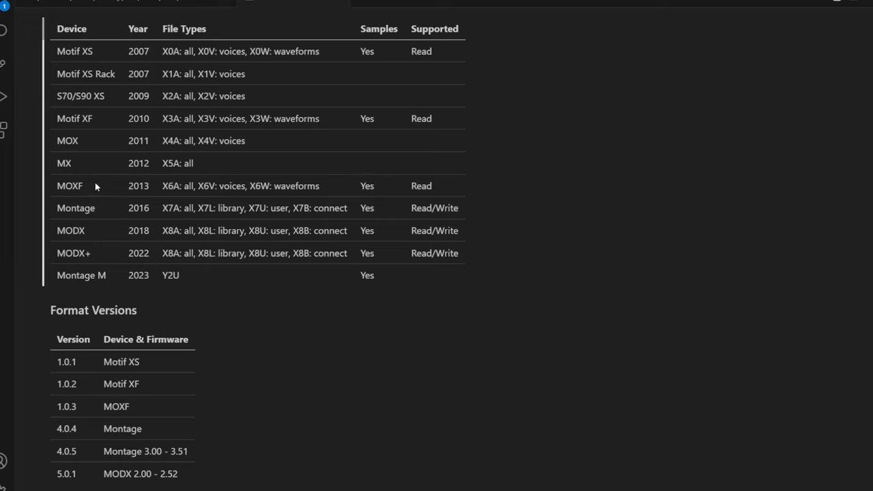
mouse_move(107, 185)
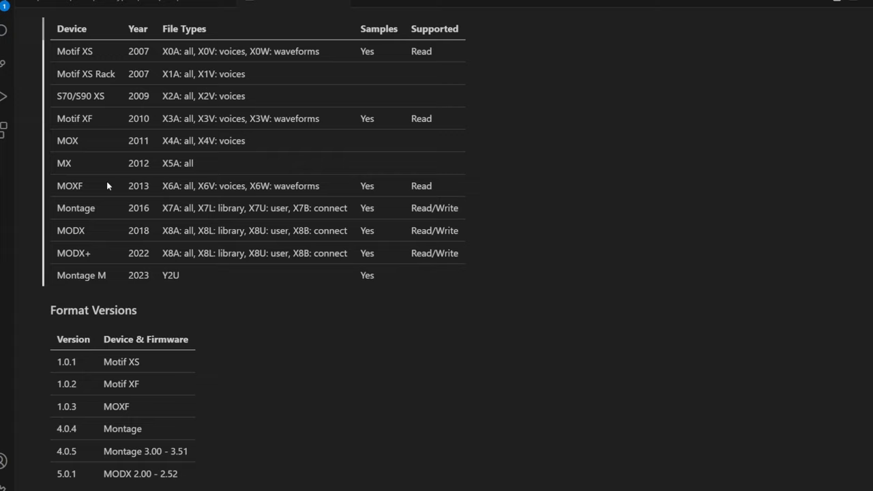
mouse_move(207, 295)
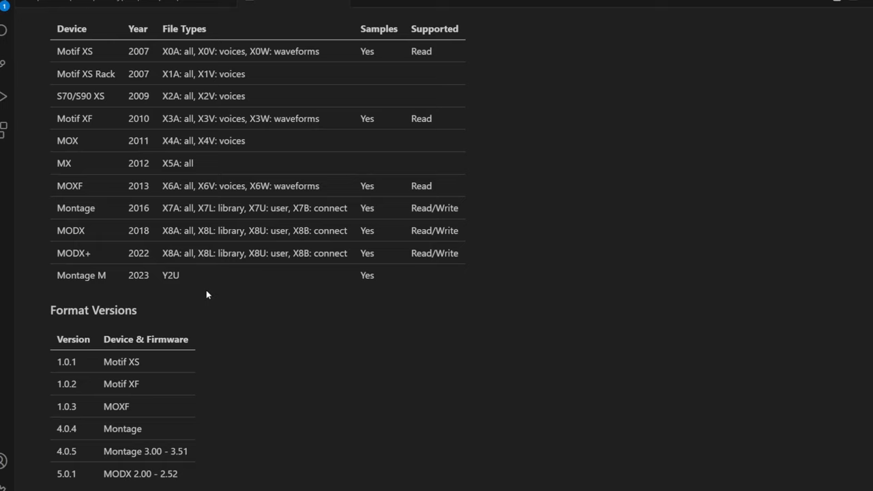
mouse_move(218, 275)
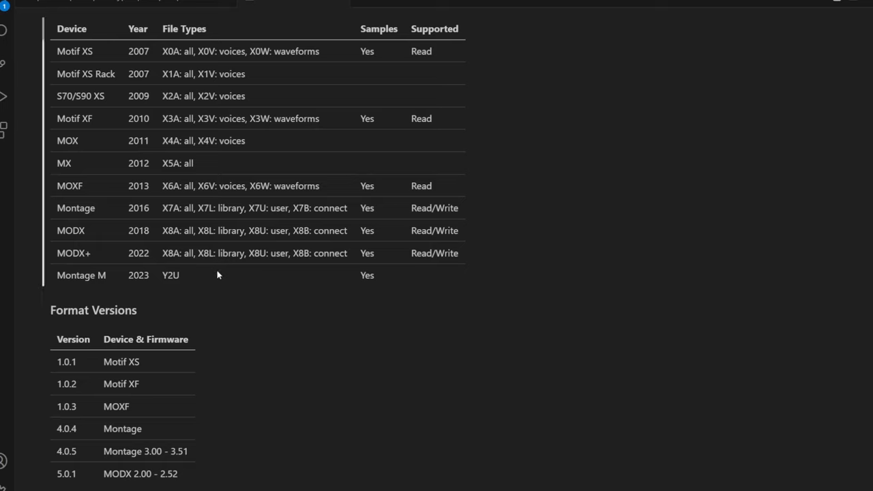
mouse_move(169, 113)
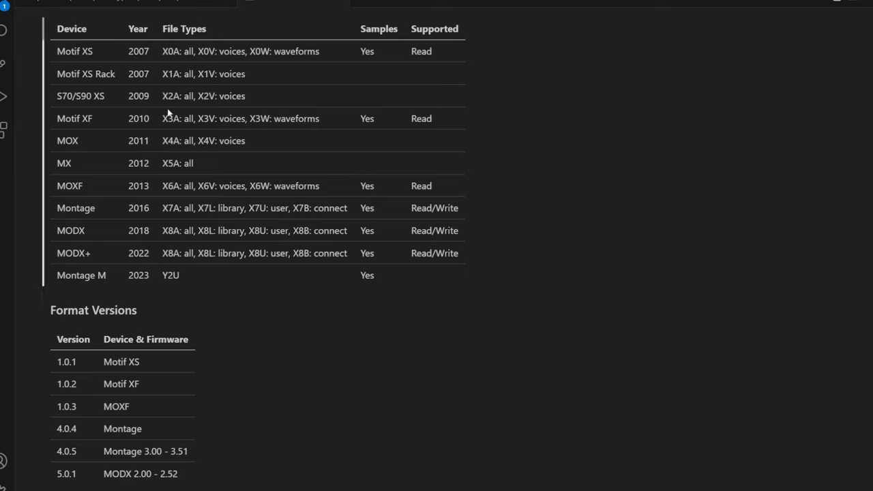
mouse_move(263, 96)
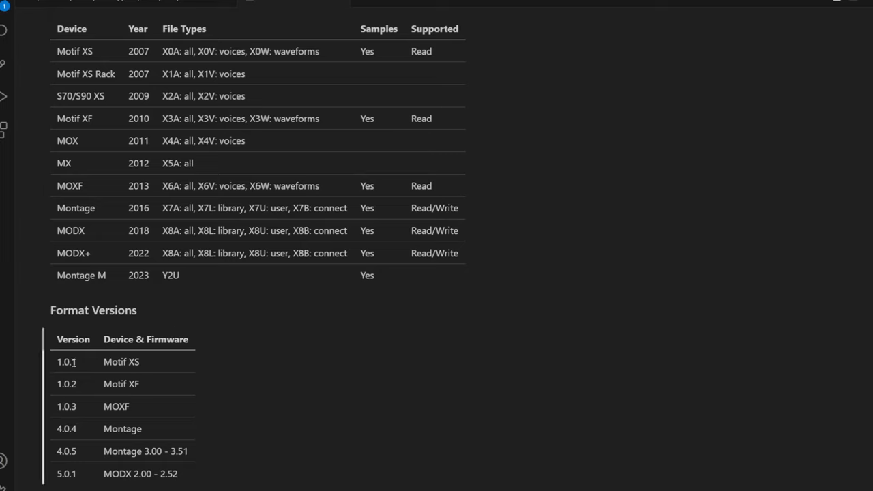
mouse_move(146, 366)
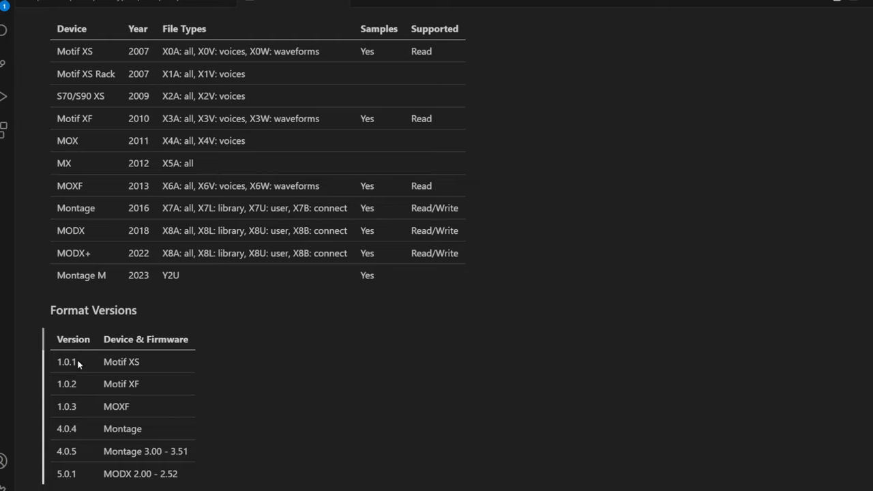
mouse_move(90, 400)
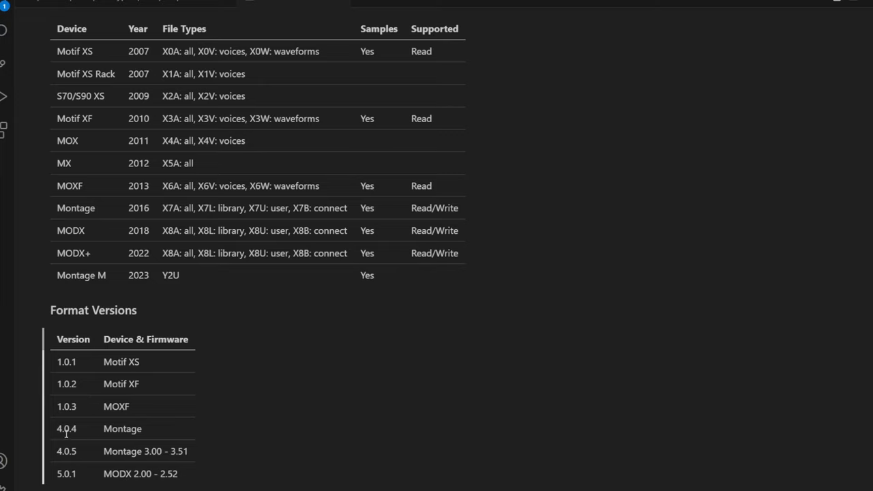
mouse_move(143, 455)
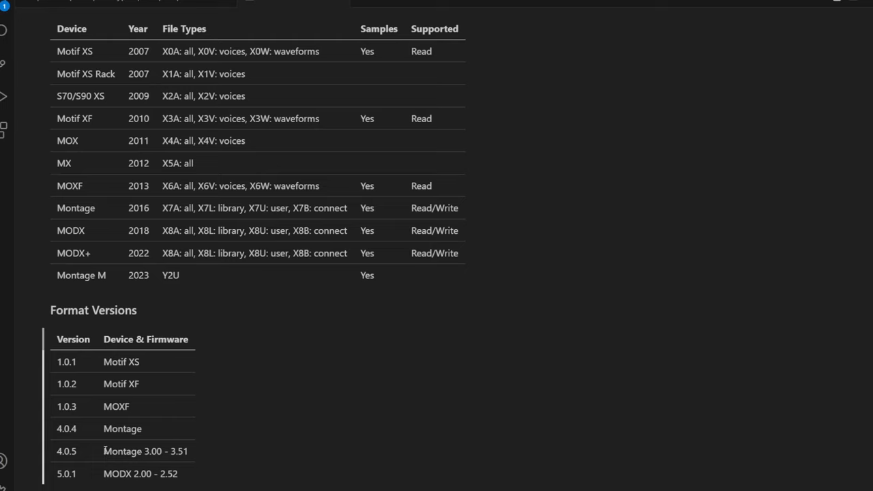
mouse_move(81, 456)
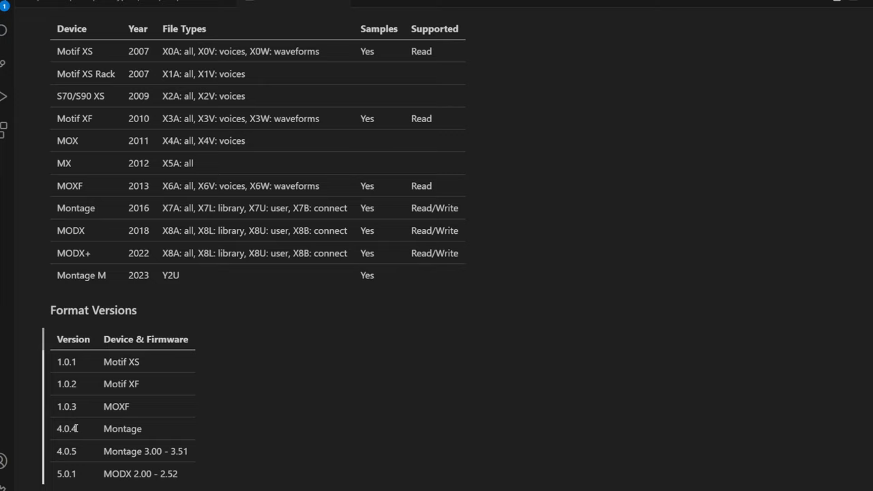
mouse_move(97, 438)
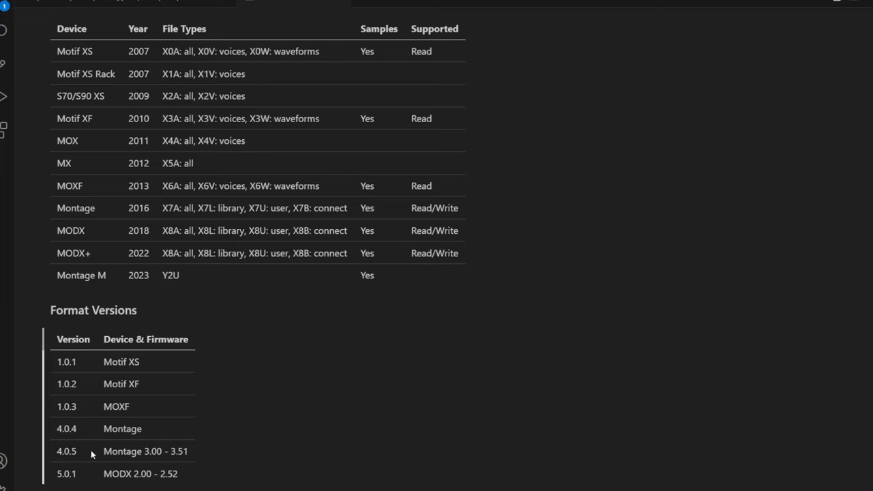
mouse_move(44, 436)
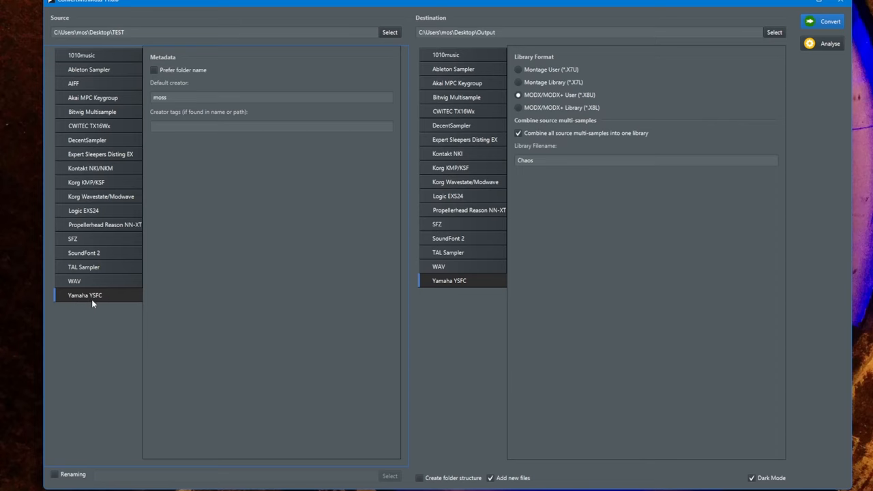
mouse_move(104, 303)
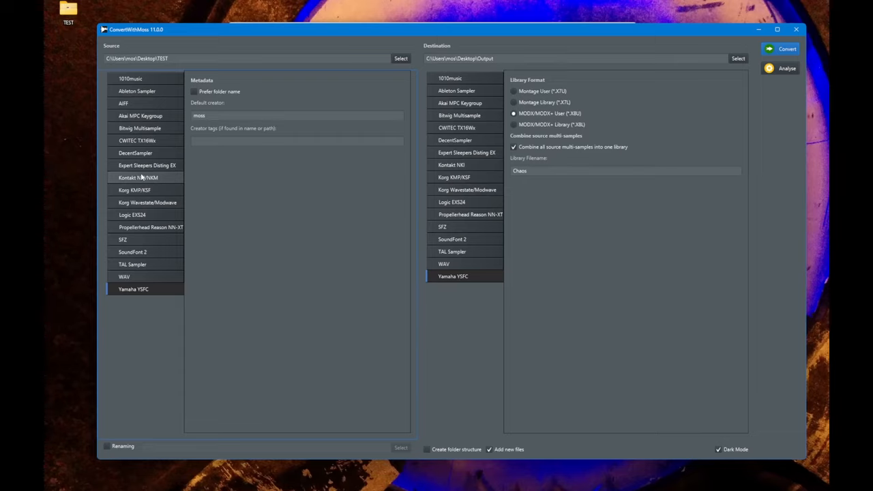
Step: Choose Kontakt NKI/NKM as the source, keeping Yamaha YSFC MODX/MODX+ User as destination
left_click(139, 177)
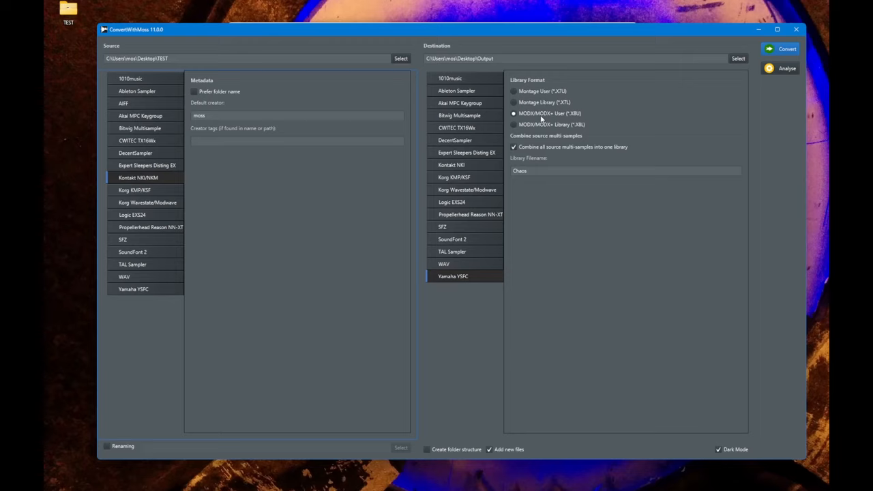
mouse_move(355, 193)
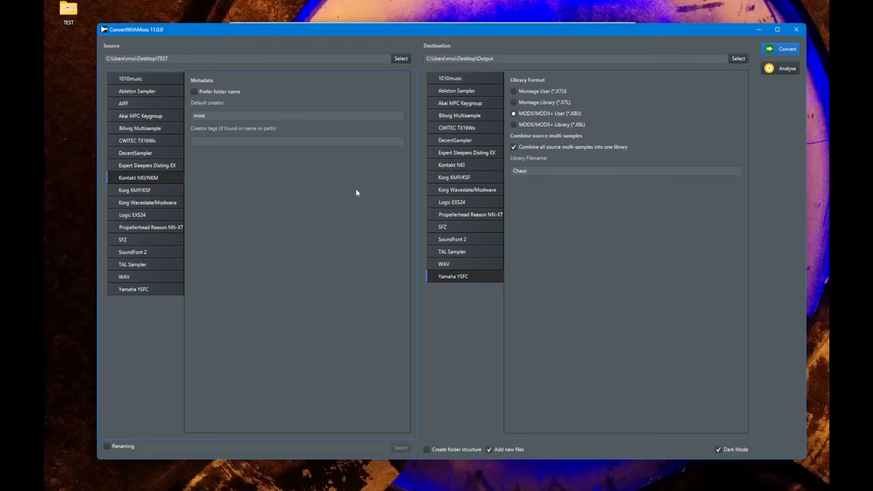
mouse_move(545, 208)
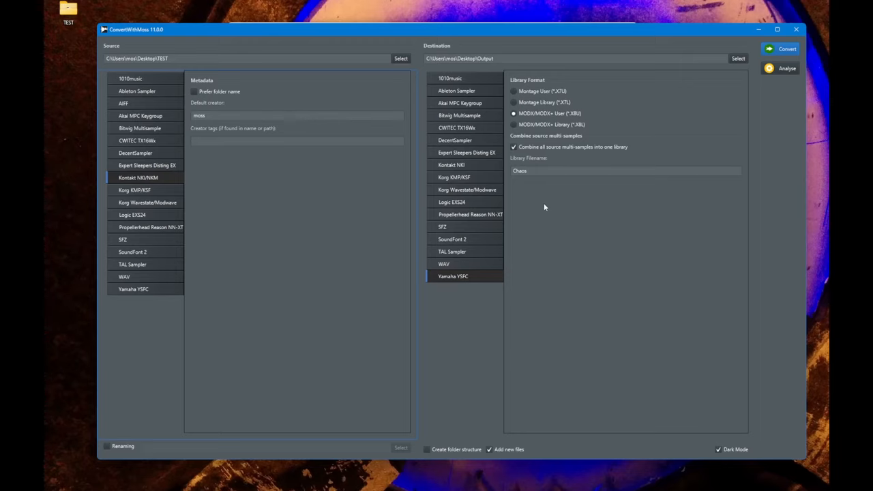
mouse_move(546, 198)
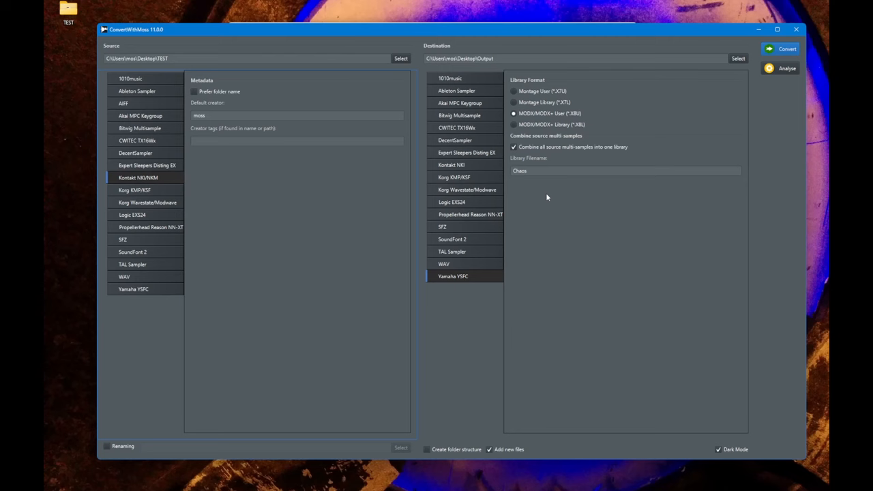
mouse_move(539, 206)
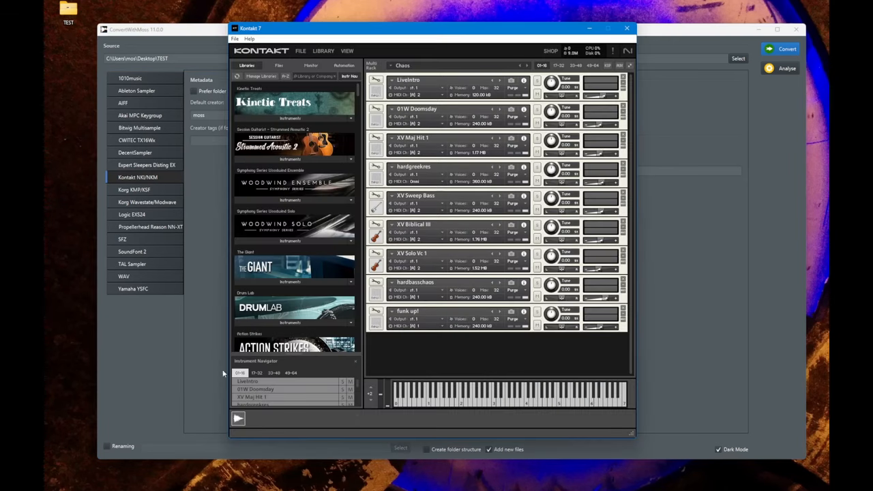
mouse_move(463, 342)
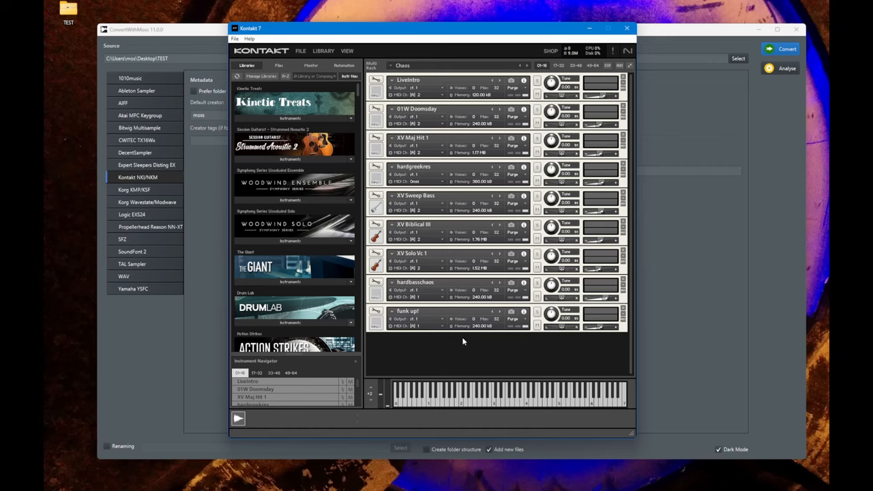
mouse_move(428, 92)
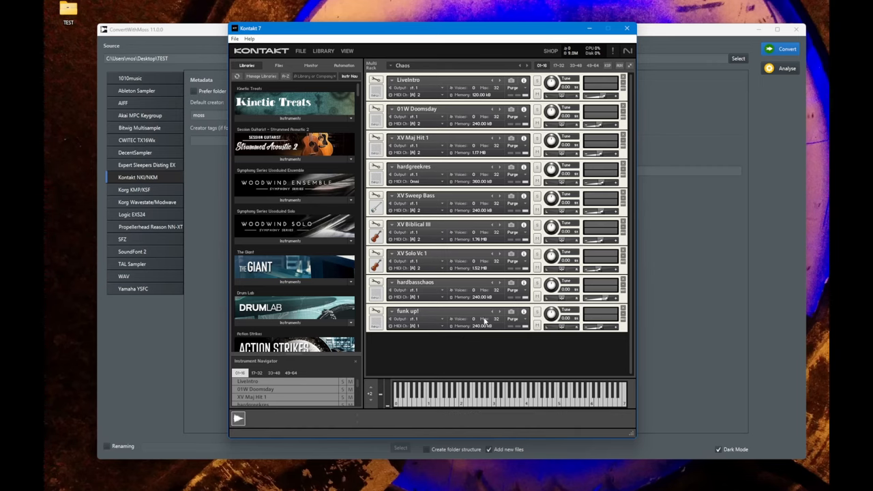
mouse_move(487, 351)
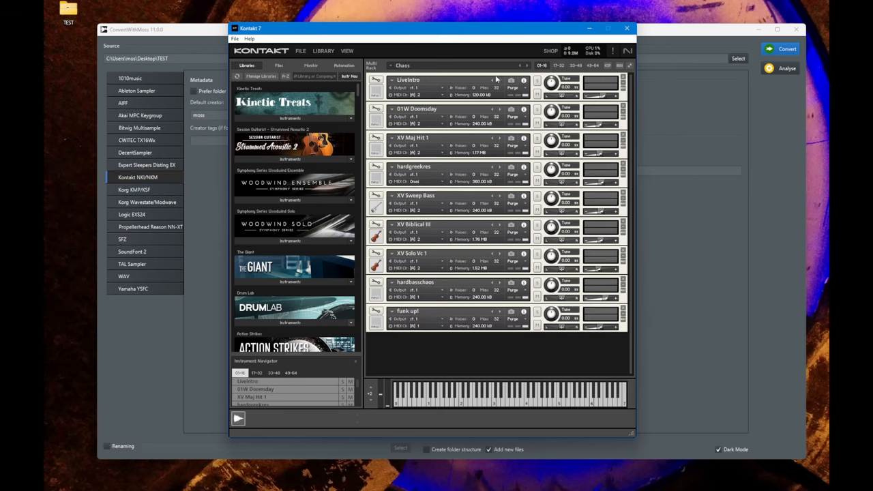
mouse_move(500, 79)
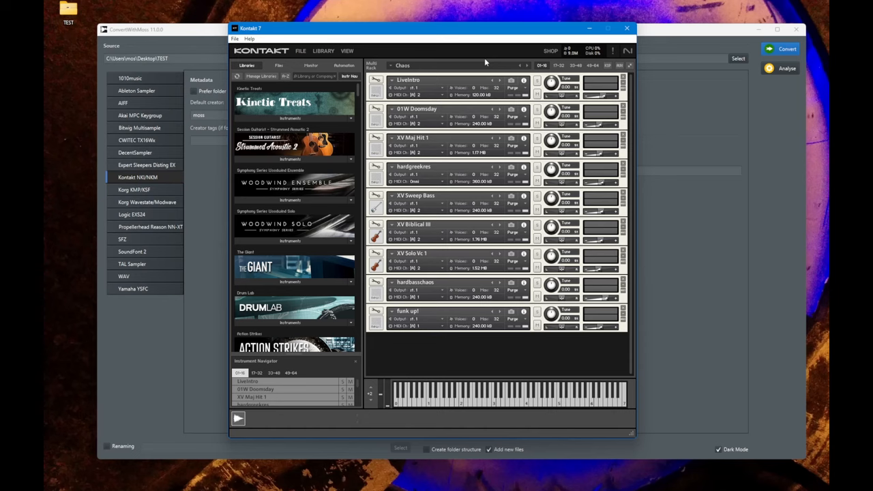
mouse_move(486, 60)
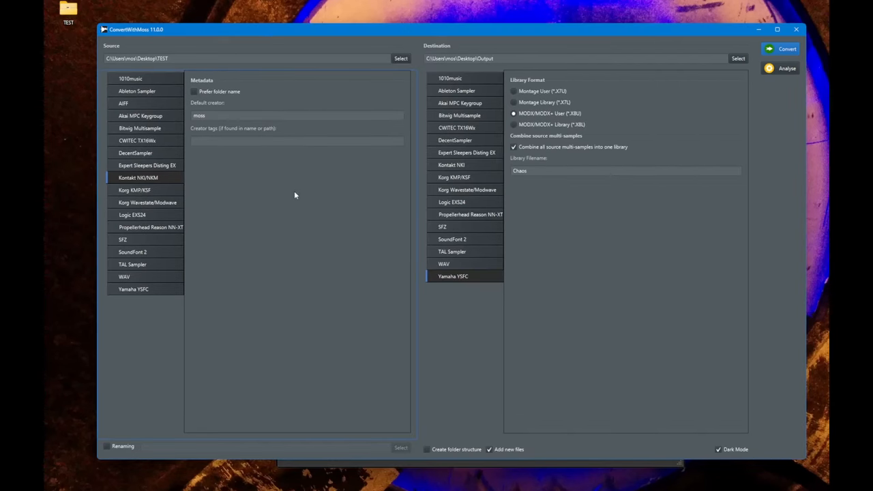
left_click(514, 113)
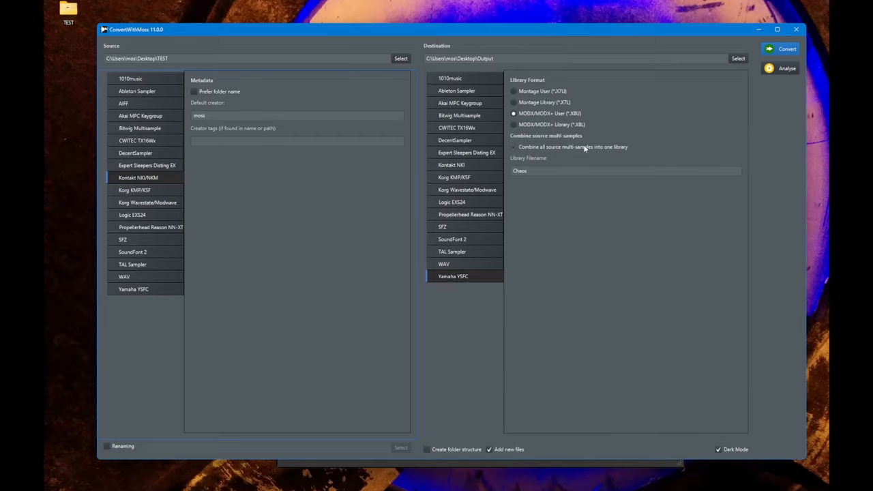
mouse_move(568, 150)
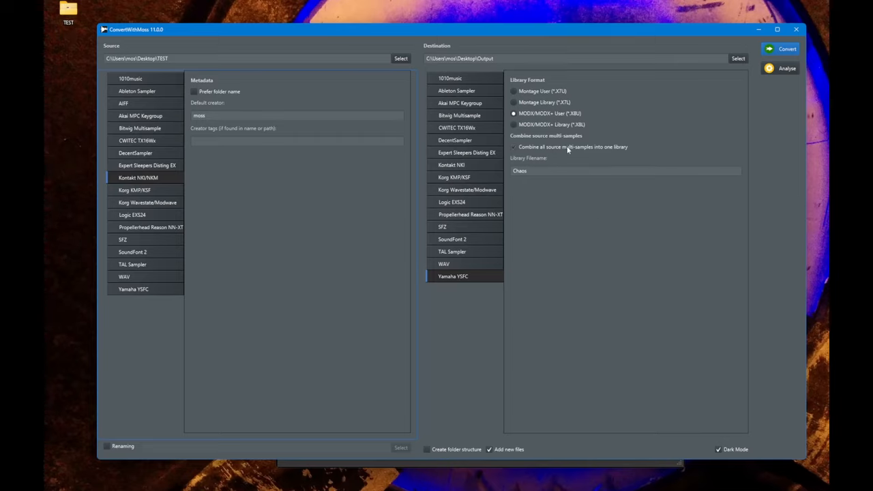
left_click(514, 147)
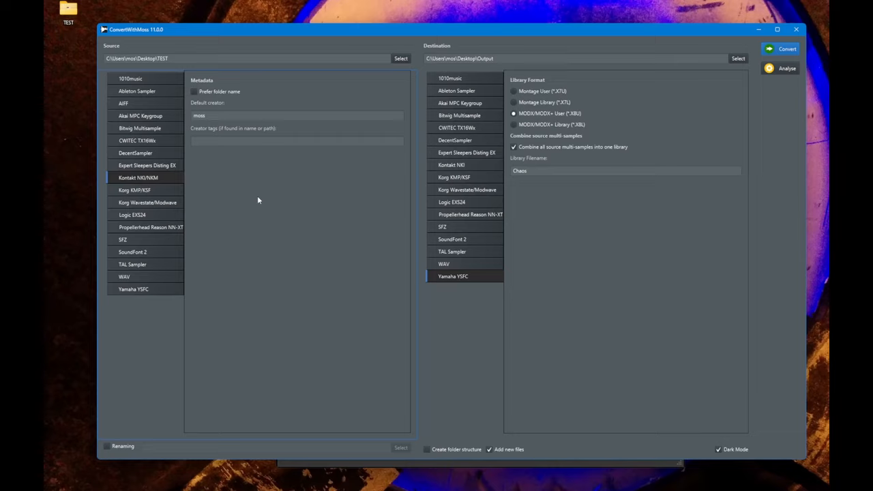
mouse_move(246, 187)
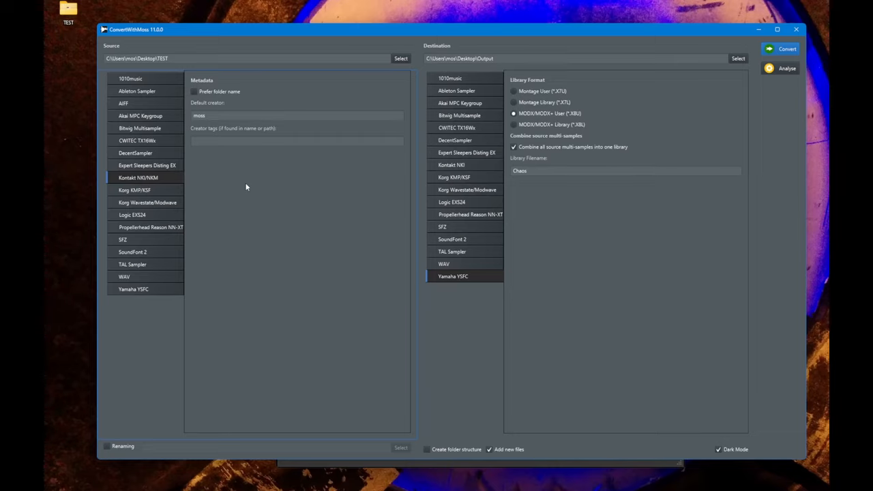
mouse_move(247, 179)
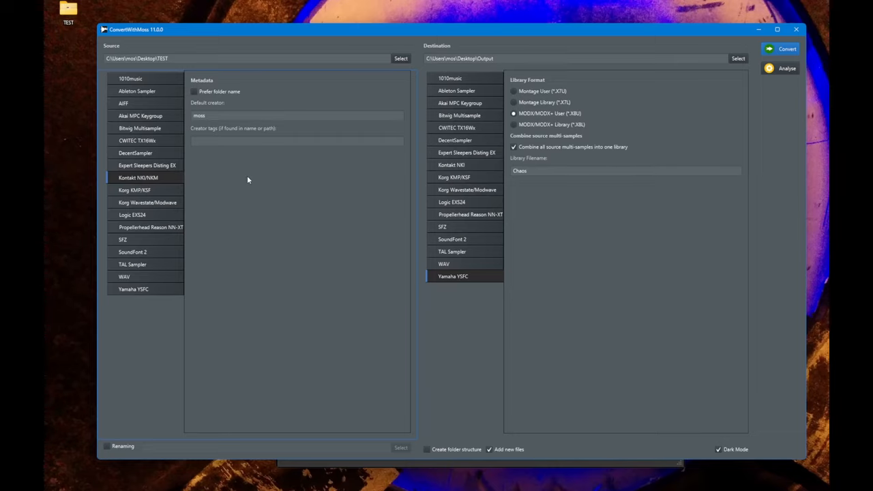
mouse_move(260, 177)
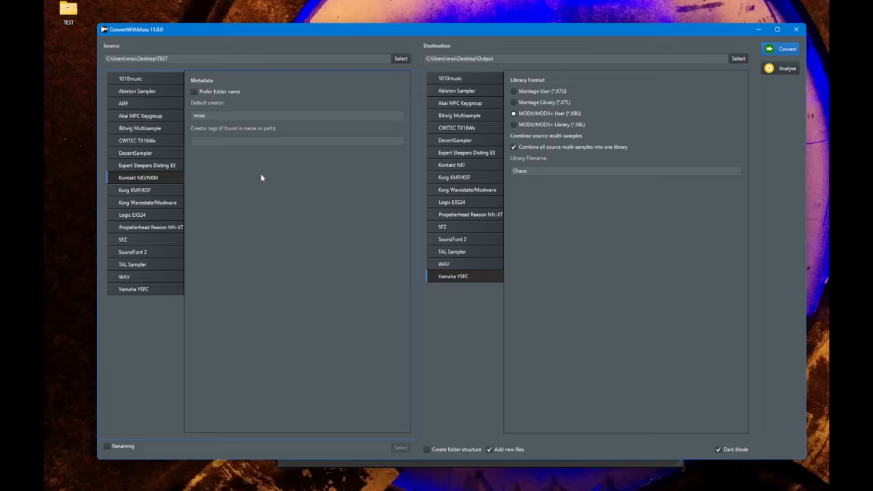
left_click(514, 147)
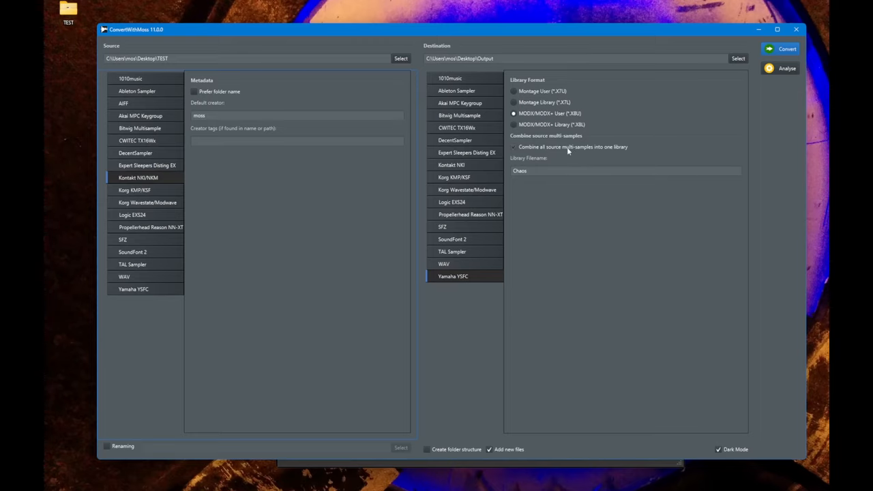
left_click(514, 146)
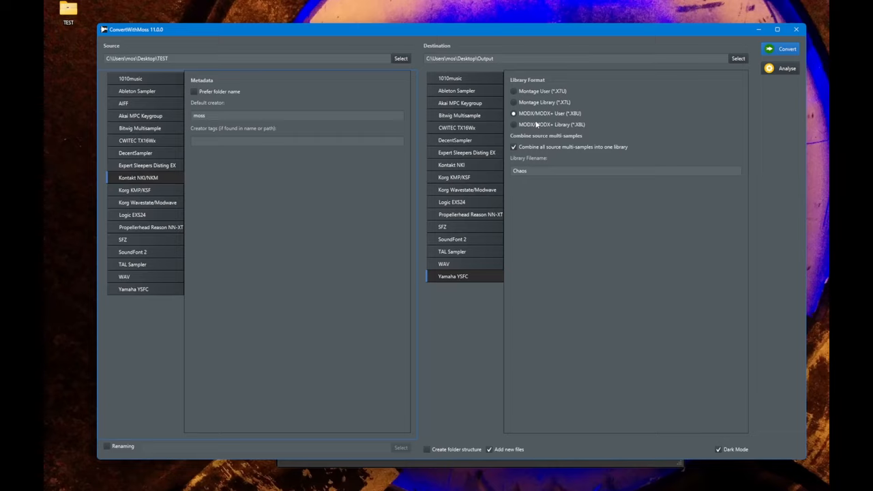
mouse_move(538, 143)
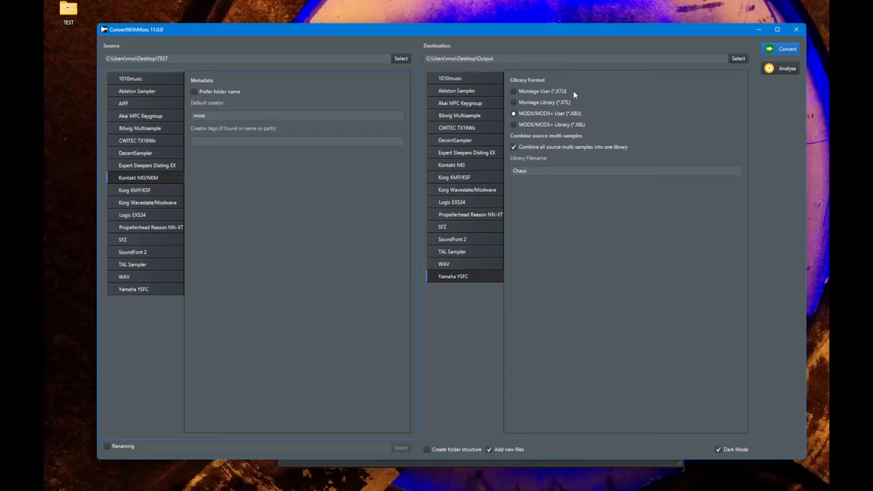
left_click(514, 113)
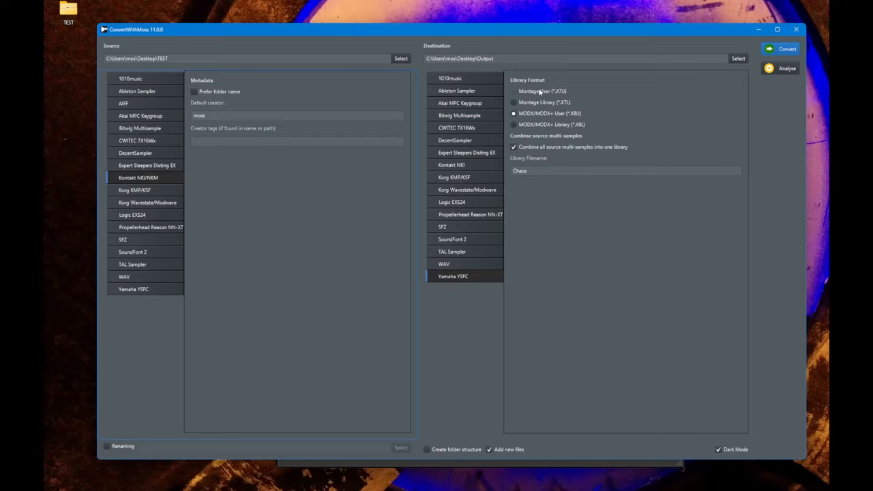
Step: Select MODX/MODX+ User (*.X8U) as the output format for the Chaos library
left_click(514, 113)
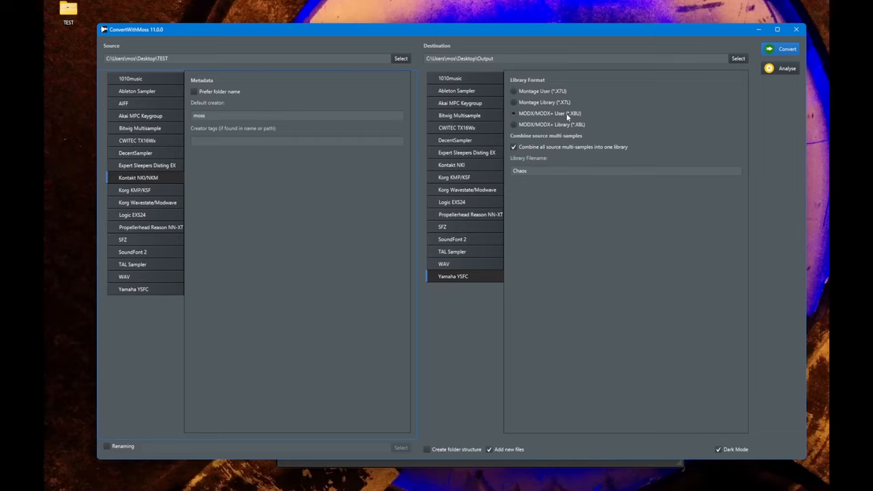
left_click(514, 113)
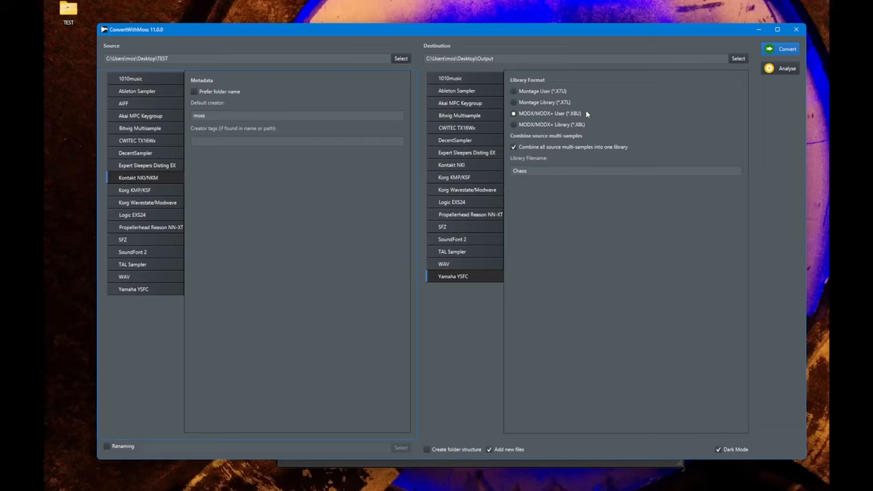
mouse_move(572, 90)
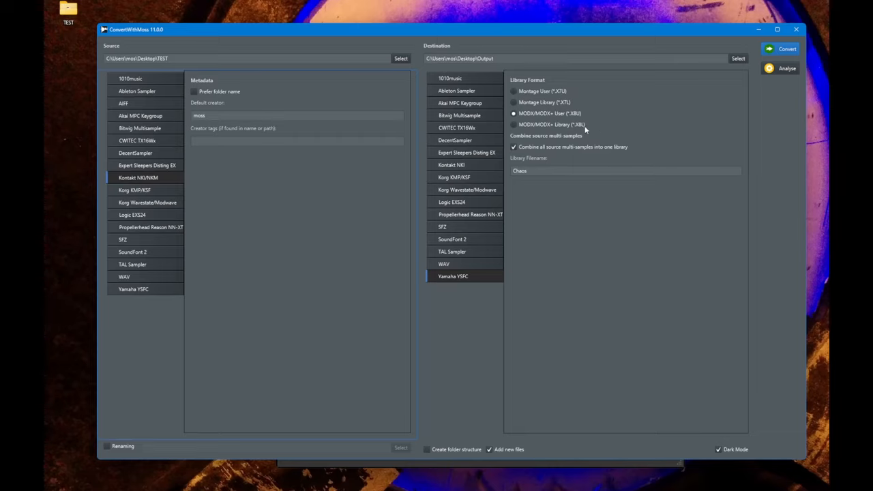
mouse_move(570, 84)
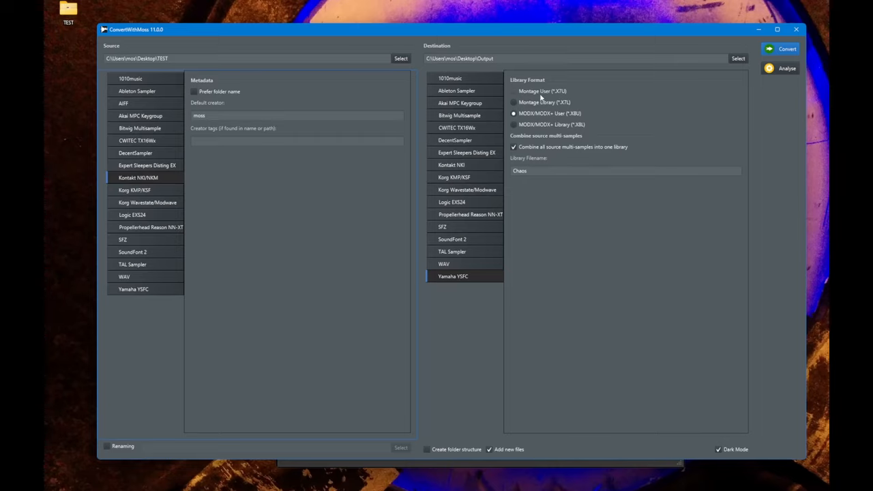
left_click(513, 113)
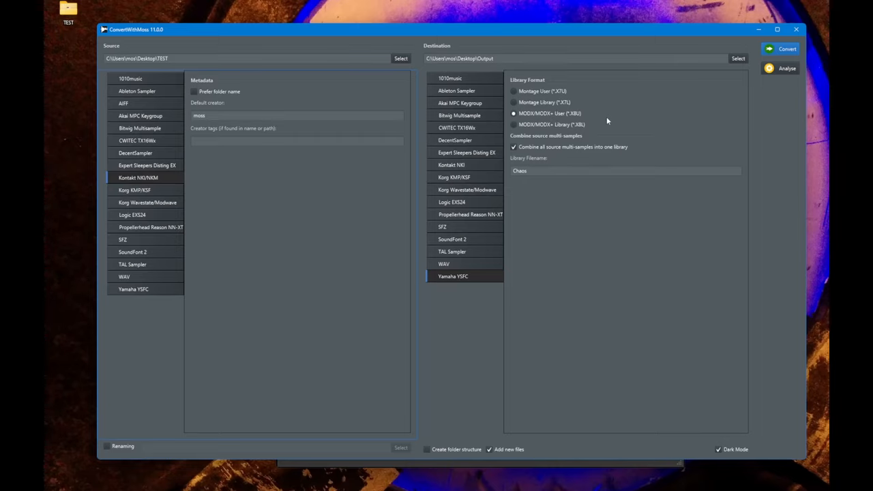
mouse_move(592, 126)
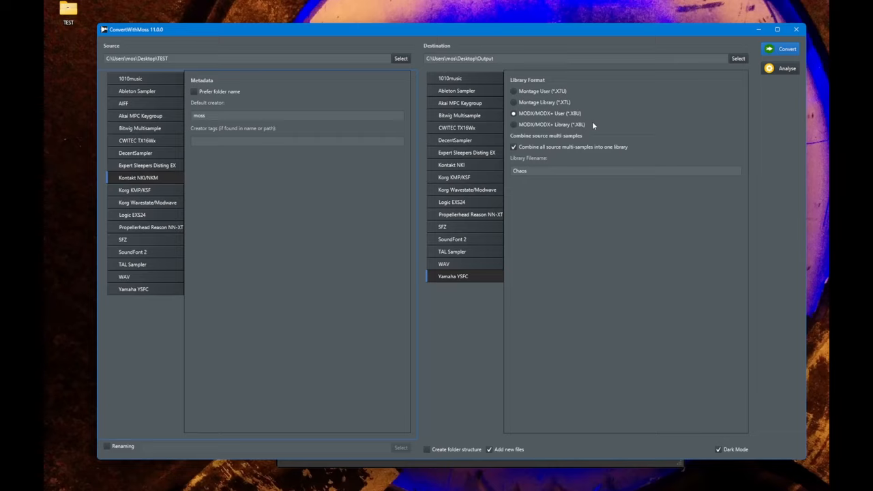
mouse_move(597, 116)
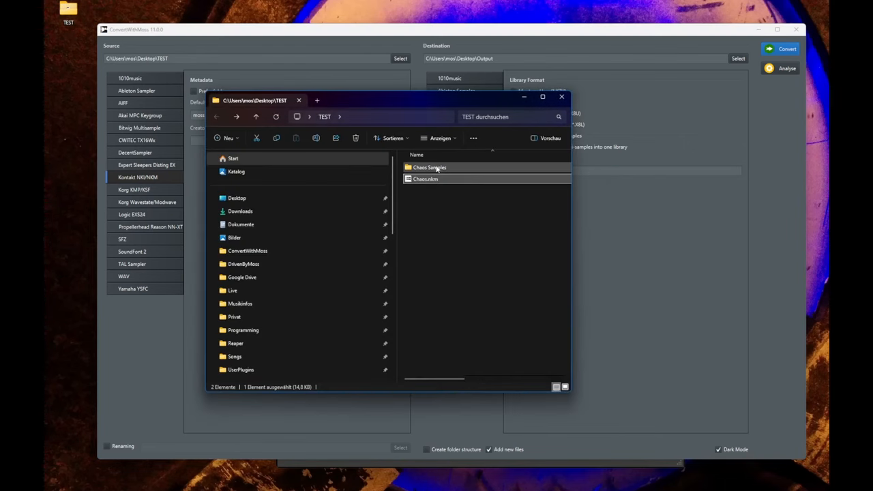
left_click(429, 167)
type("Chao")
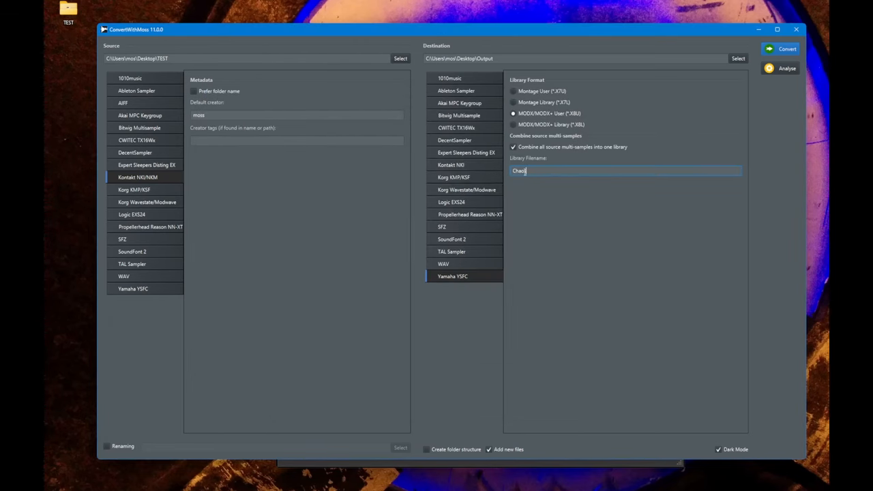
mouse_move(198, 370)
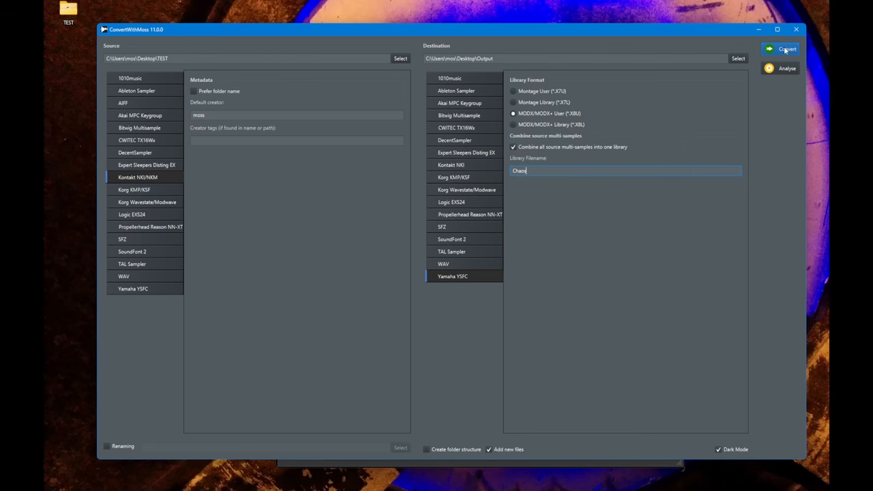
Step: Convert Chaos.nkm into Chaos.X8U in the Output folder until the log shows Done
left_click(786, 48)
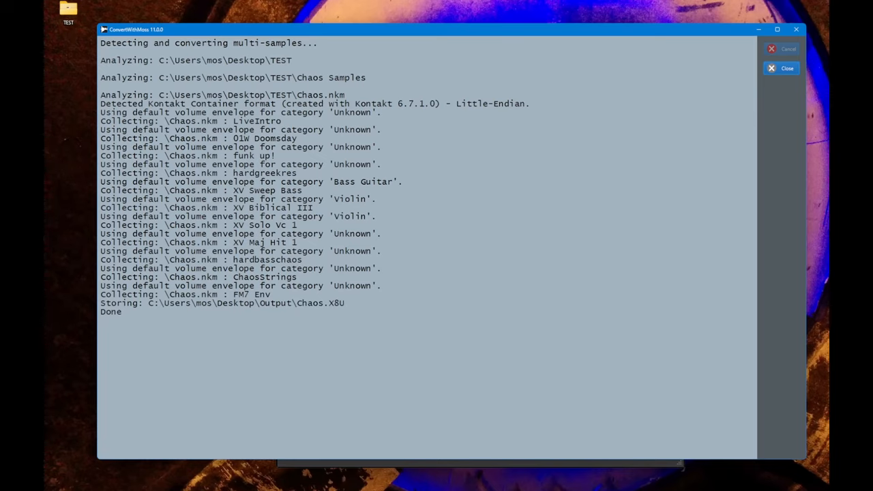
mouse_move(236, 312)
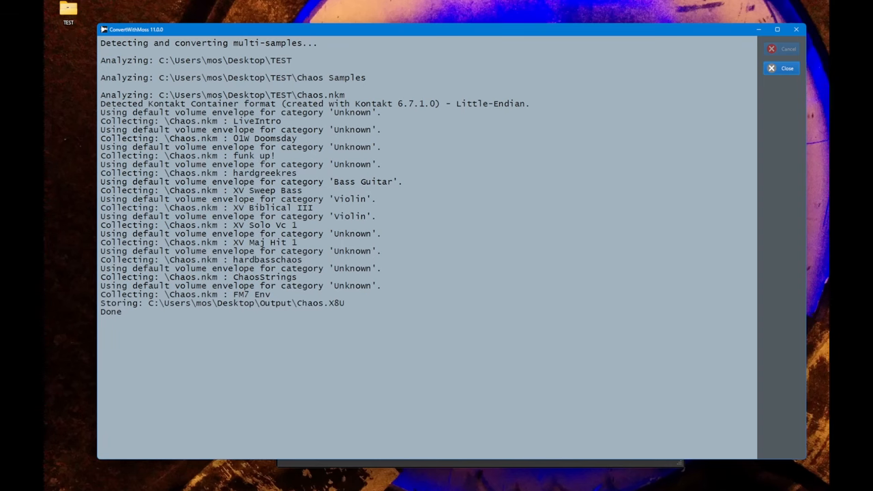
Step: Open Chaos.X8U in Montage Waveform Editor, browse waveforms like 01W Doomsday, then close it
double_click(320, 303)
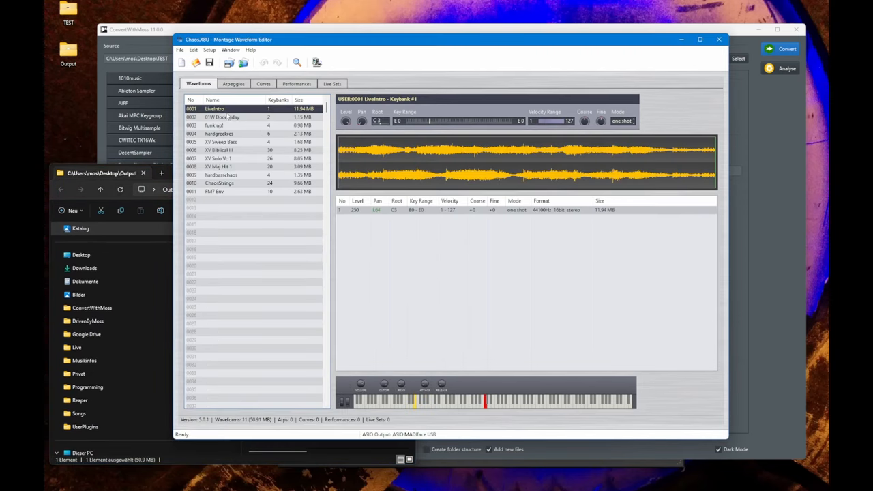
left_click(221, 117)
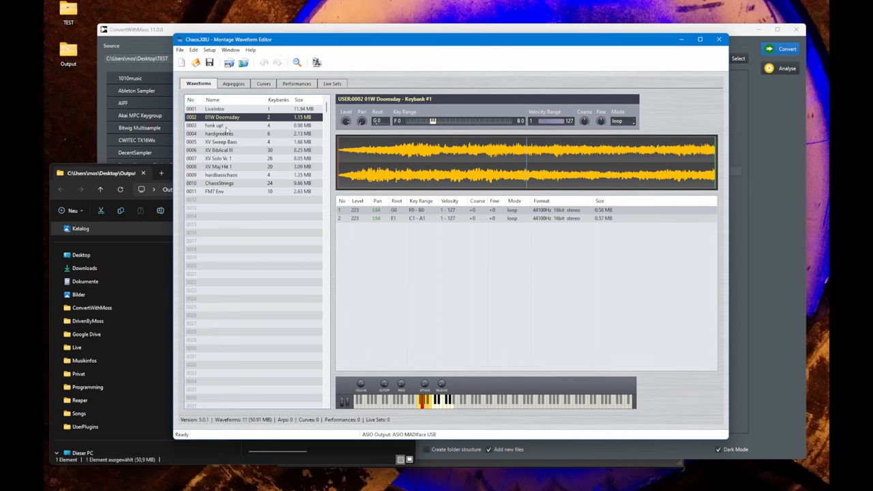
left_click(219, 133)
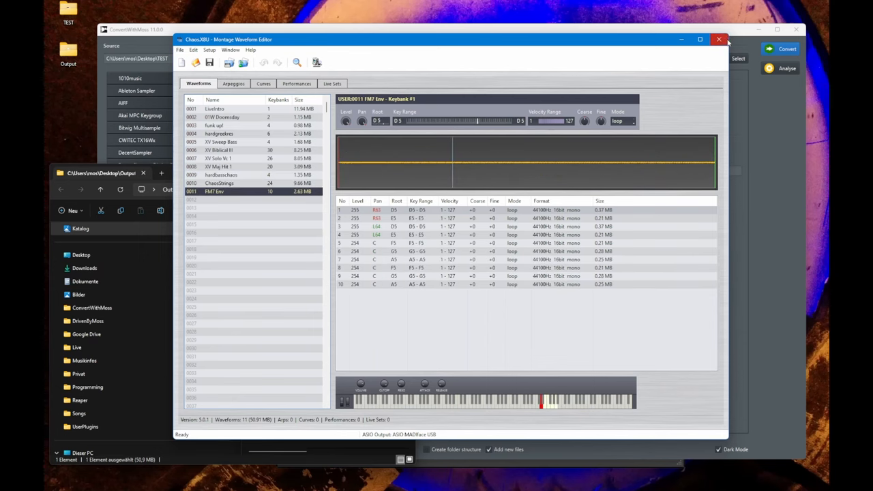
left_click(719, 39)
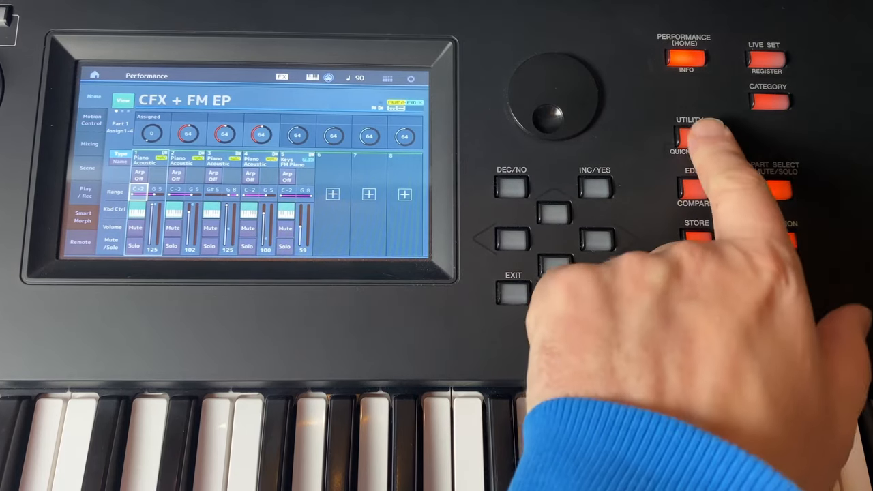
Step: Load Chaos.X8U from usb1-1 via Utility > Contents > Load, overwriting the user data
left_click(689, 136)
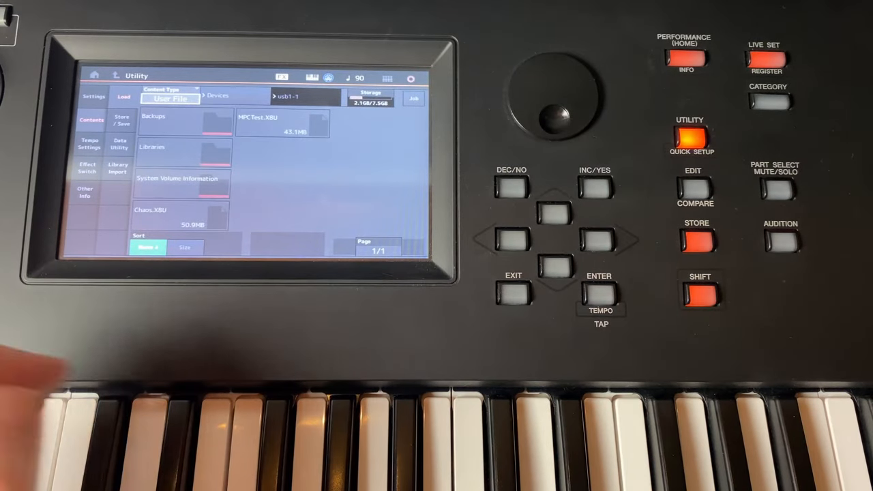
left_click(148, 248)
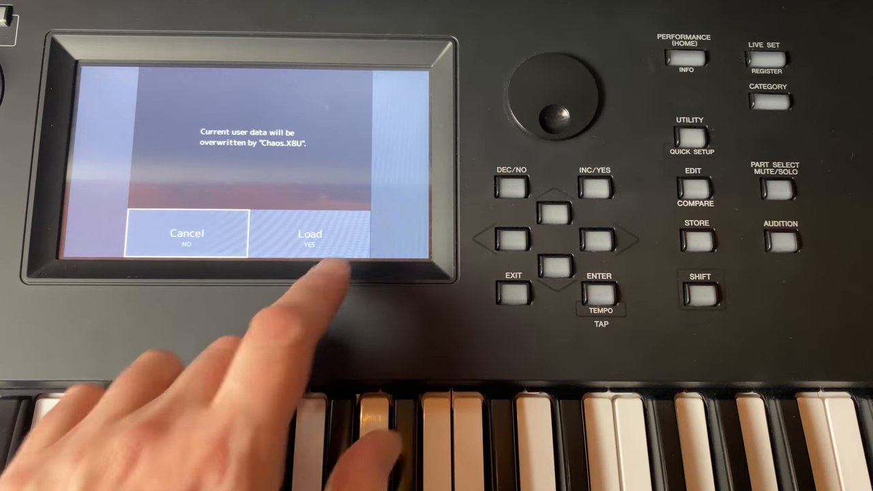
left_click(310, 233)
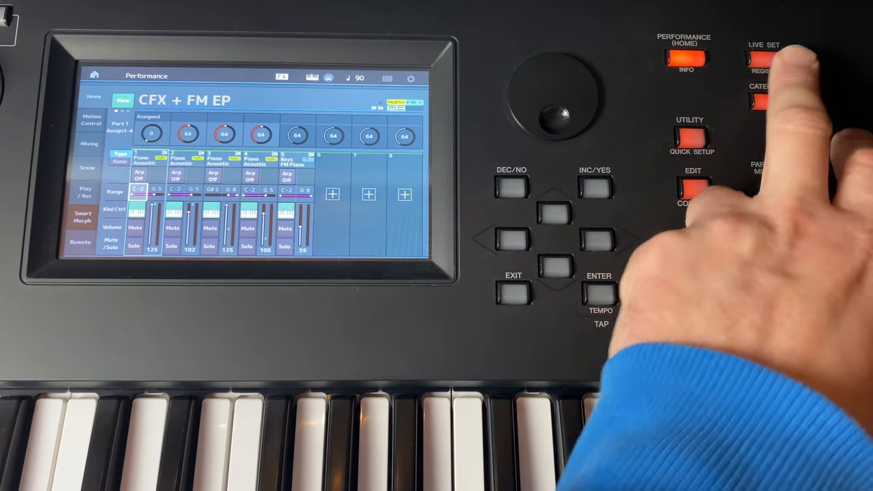
Step: Load the Init Normal (AWM2) template from the Init category and select Part 1
left_click(767, 101)
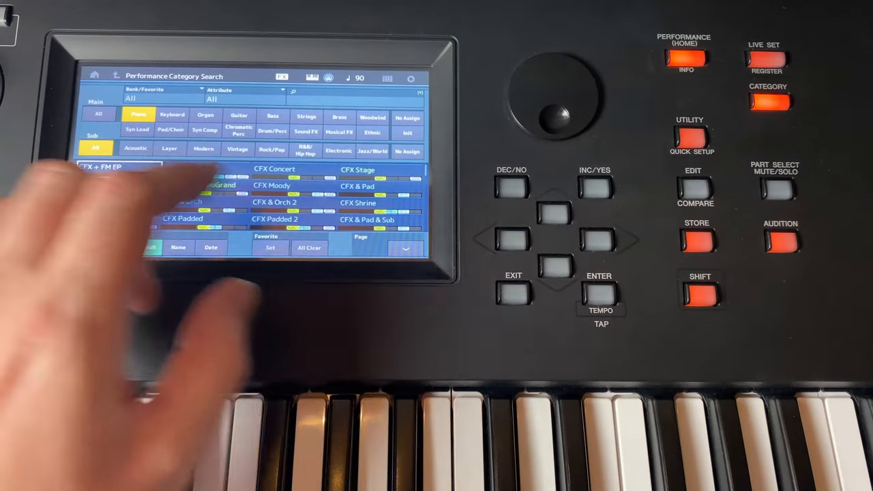
left_click(407, 132)
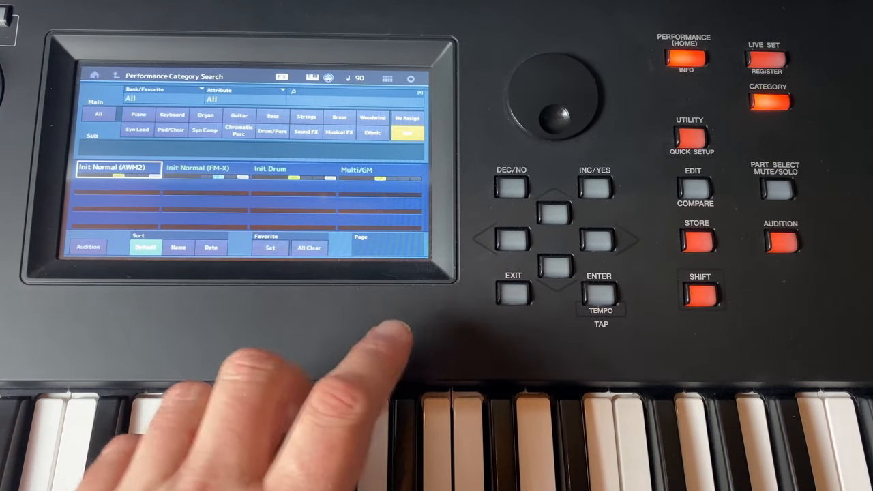
left_click(599, 292)
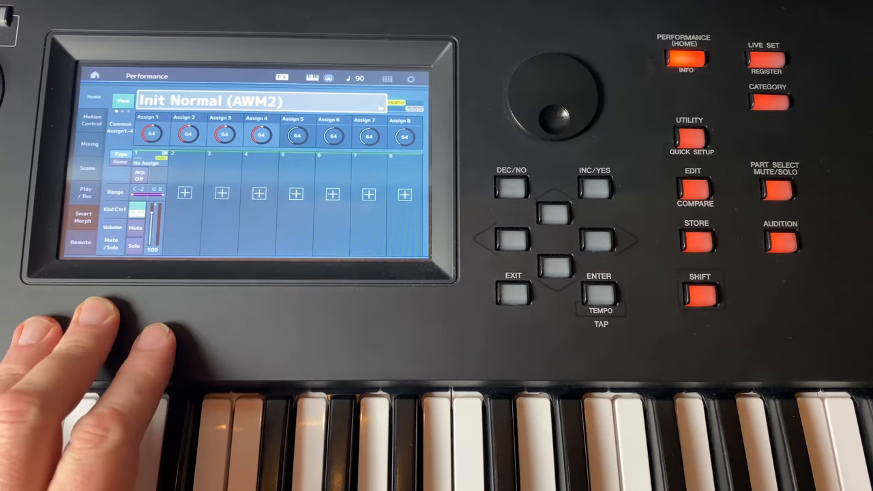
mouse_move(102, 307)
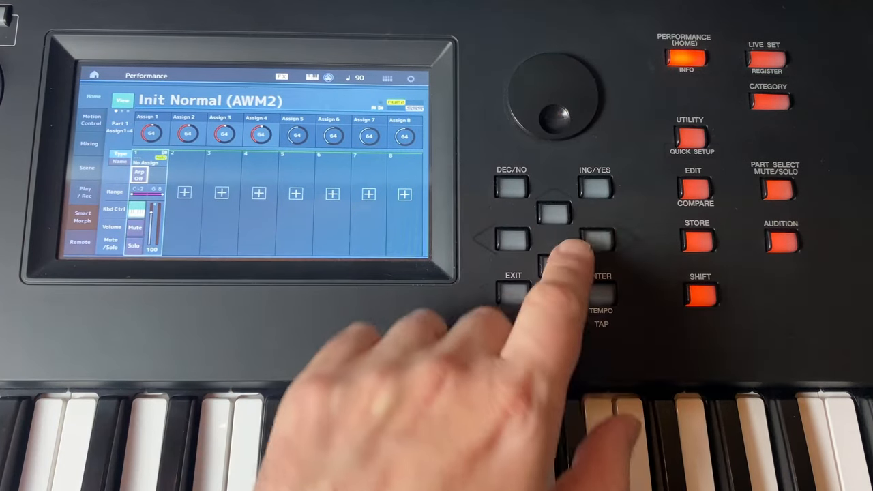
left_click(693, 185)
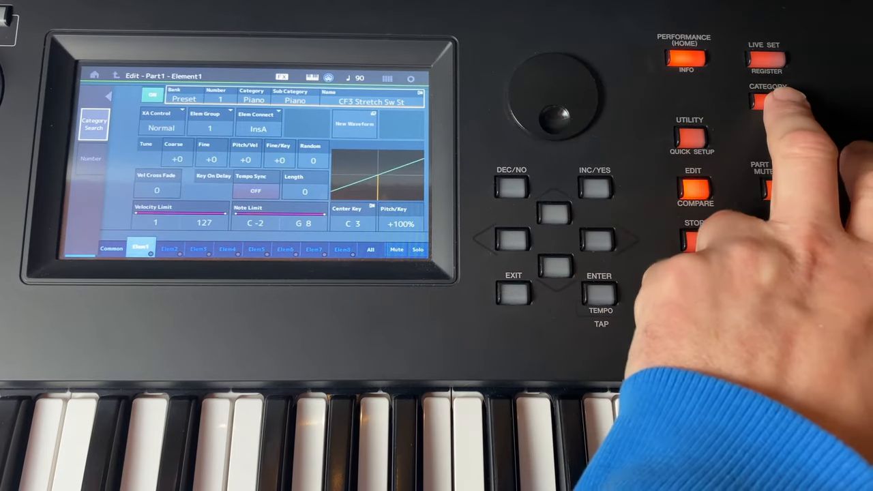
Step: Replace Element 1's CF3 Stretch Sw St waveform with the user waveform XV Biblical III
left_click(767, 101)
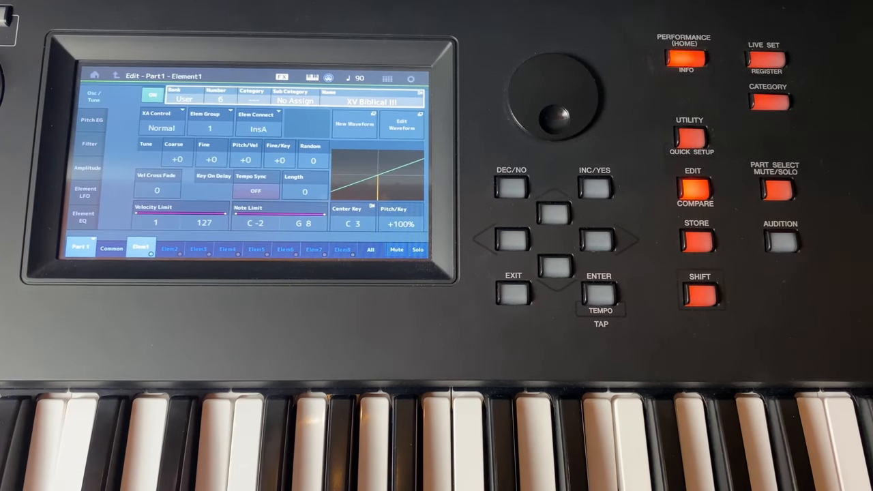
left_click(437, 422)
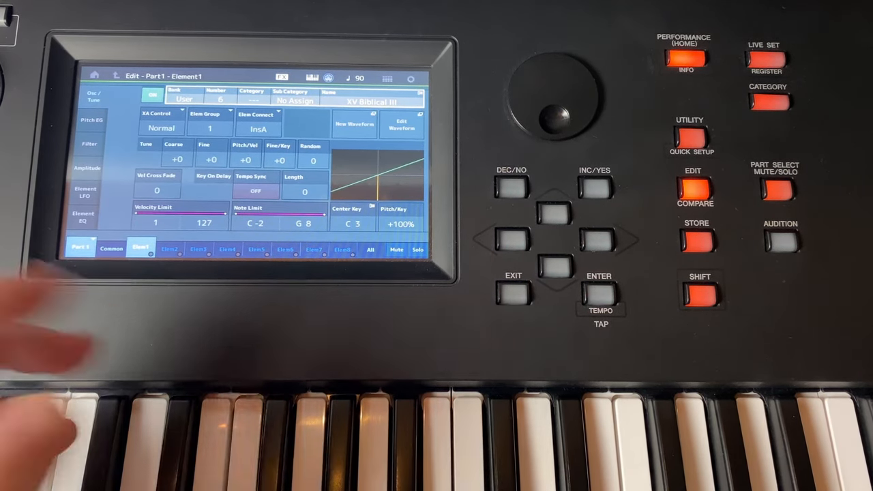
Step: Switch on Element 2 and assign it XV Sweep Bass from the User waveform bank
left_click(171, 249)
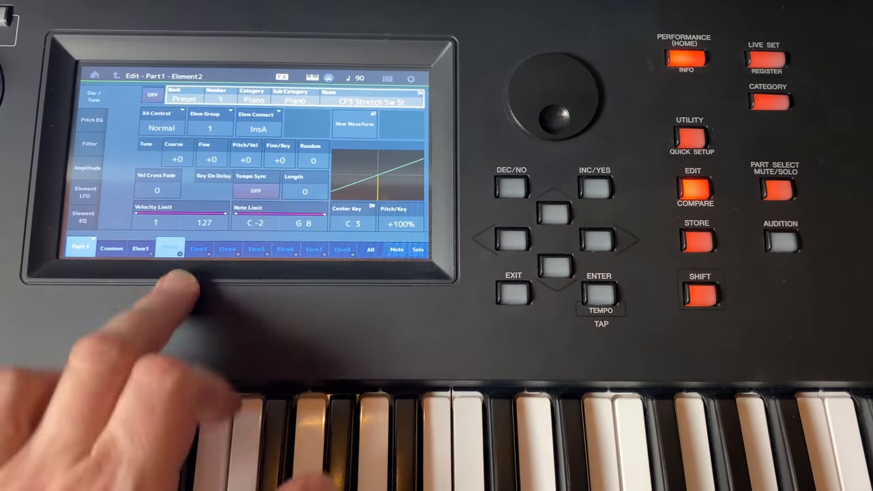
left_click(354, 125)
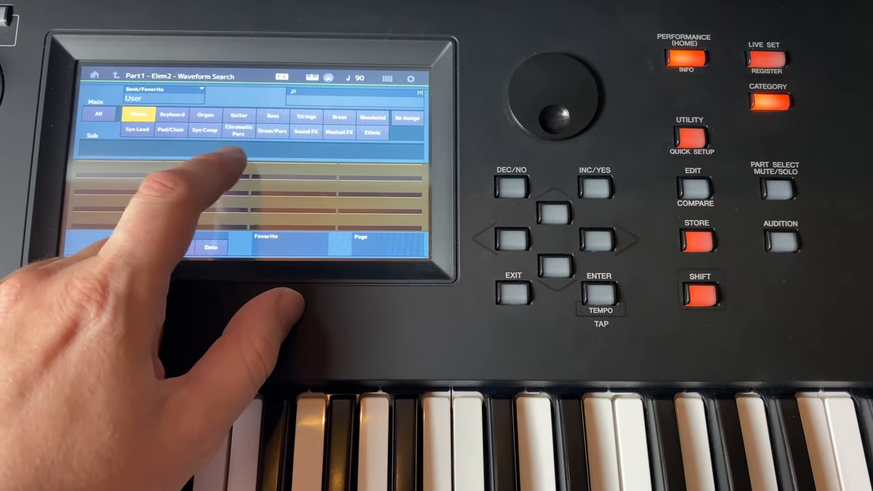
left_click(99, 114)
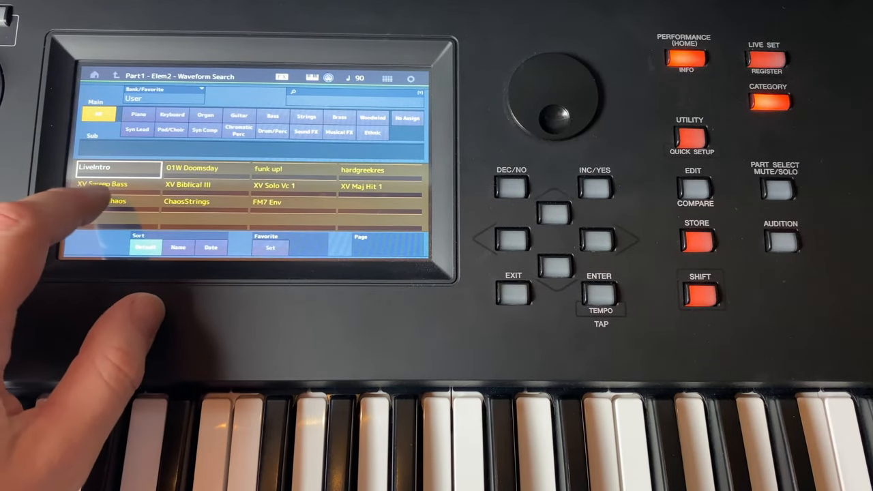
left_click(103, 184)
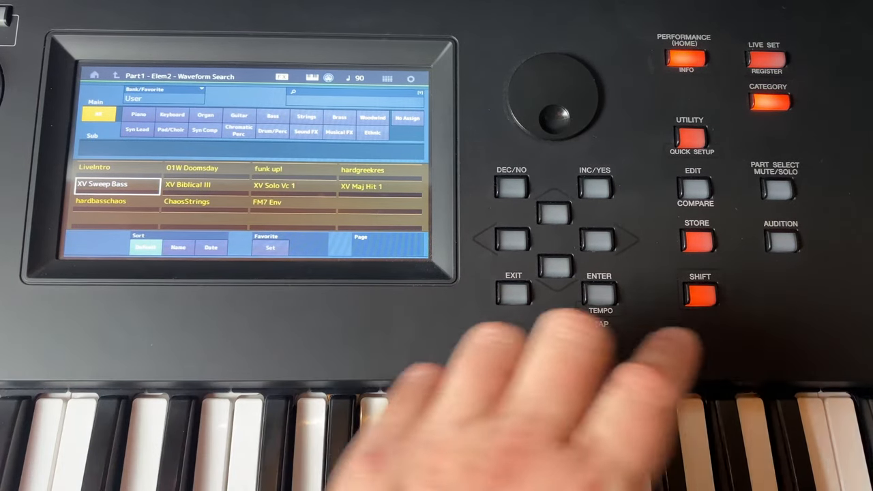
left_click(693, 187)
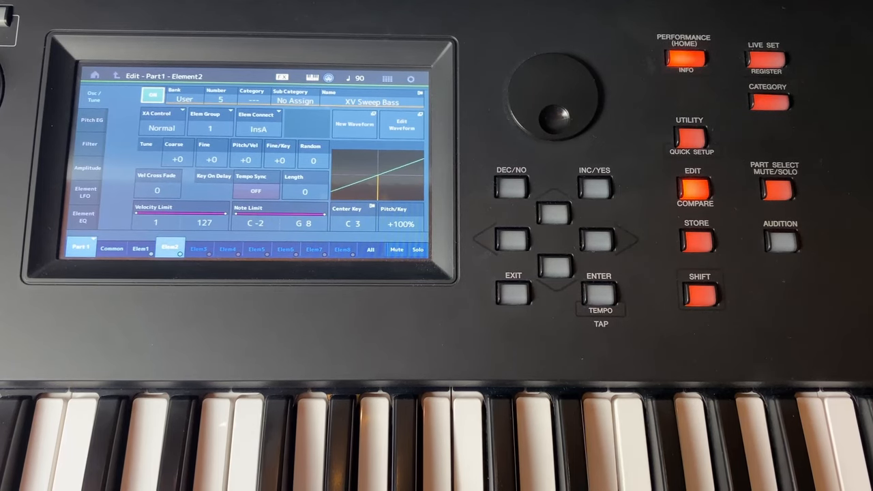
left_click(457, 409)
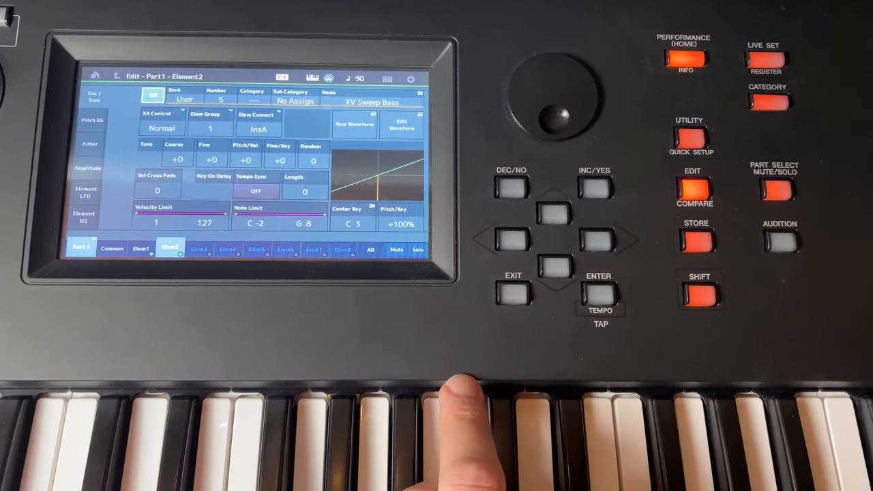